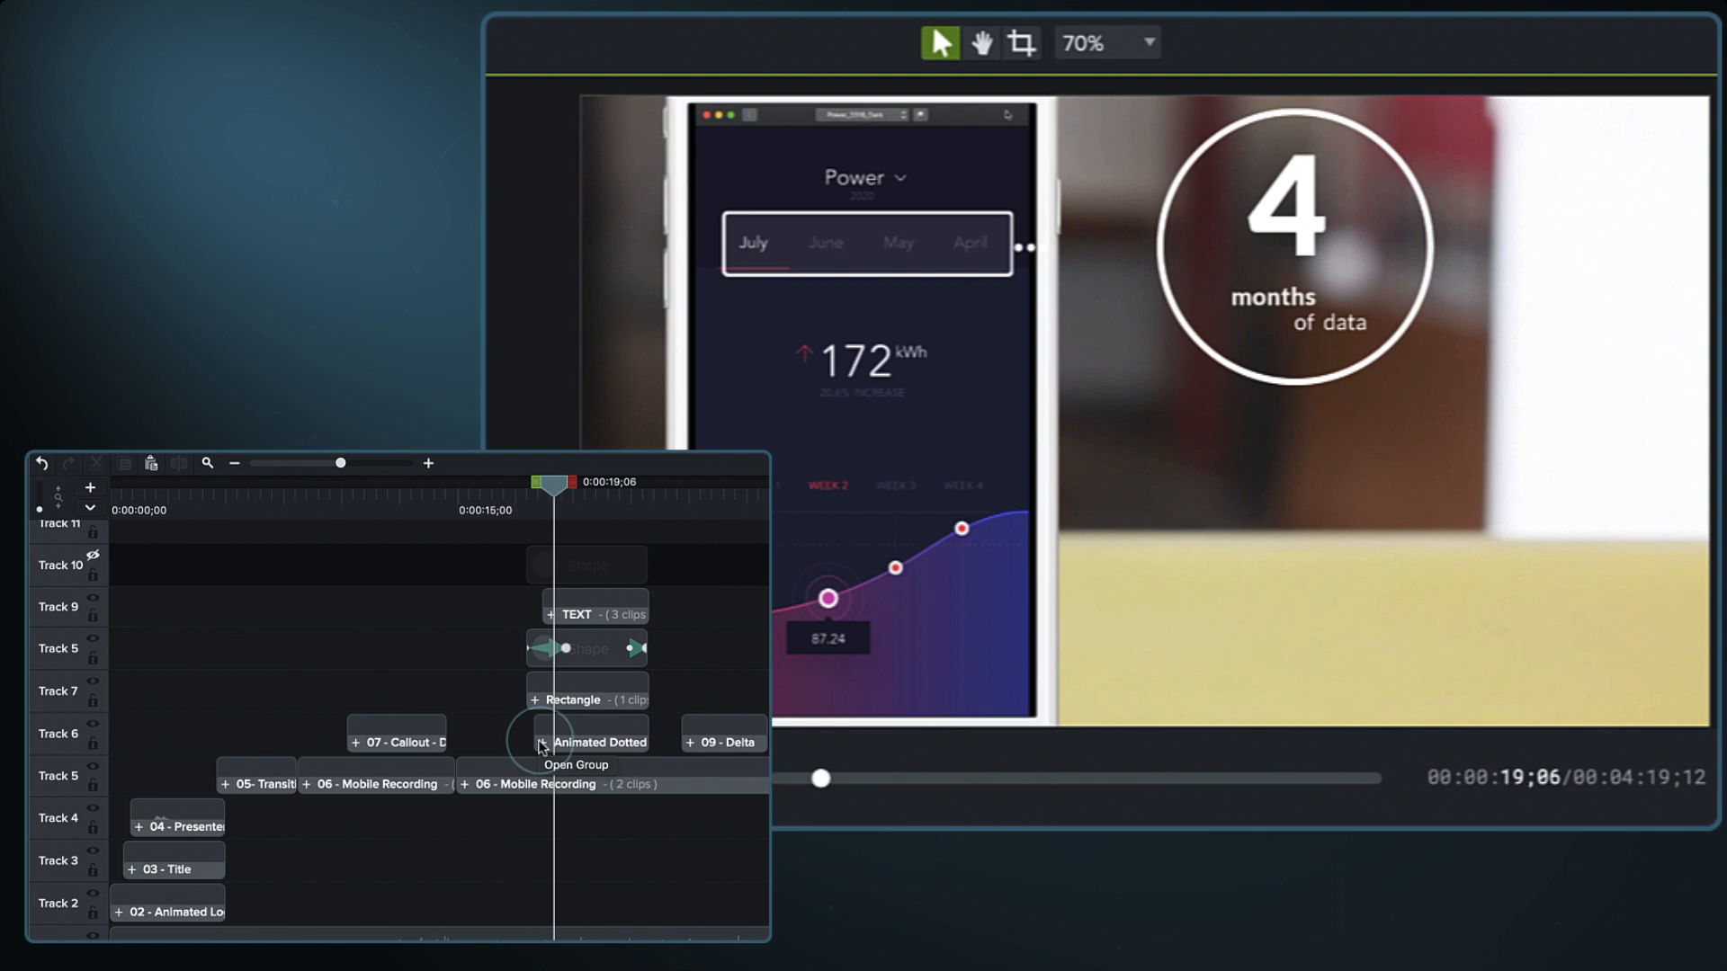
Step: Open the Animated Dotted Line group clip on Track 6 to edit its timeline
{"action": "left_click", "coordinate": [588, 741]}
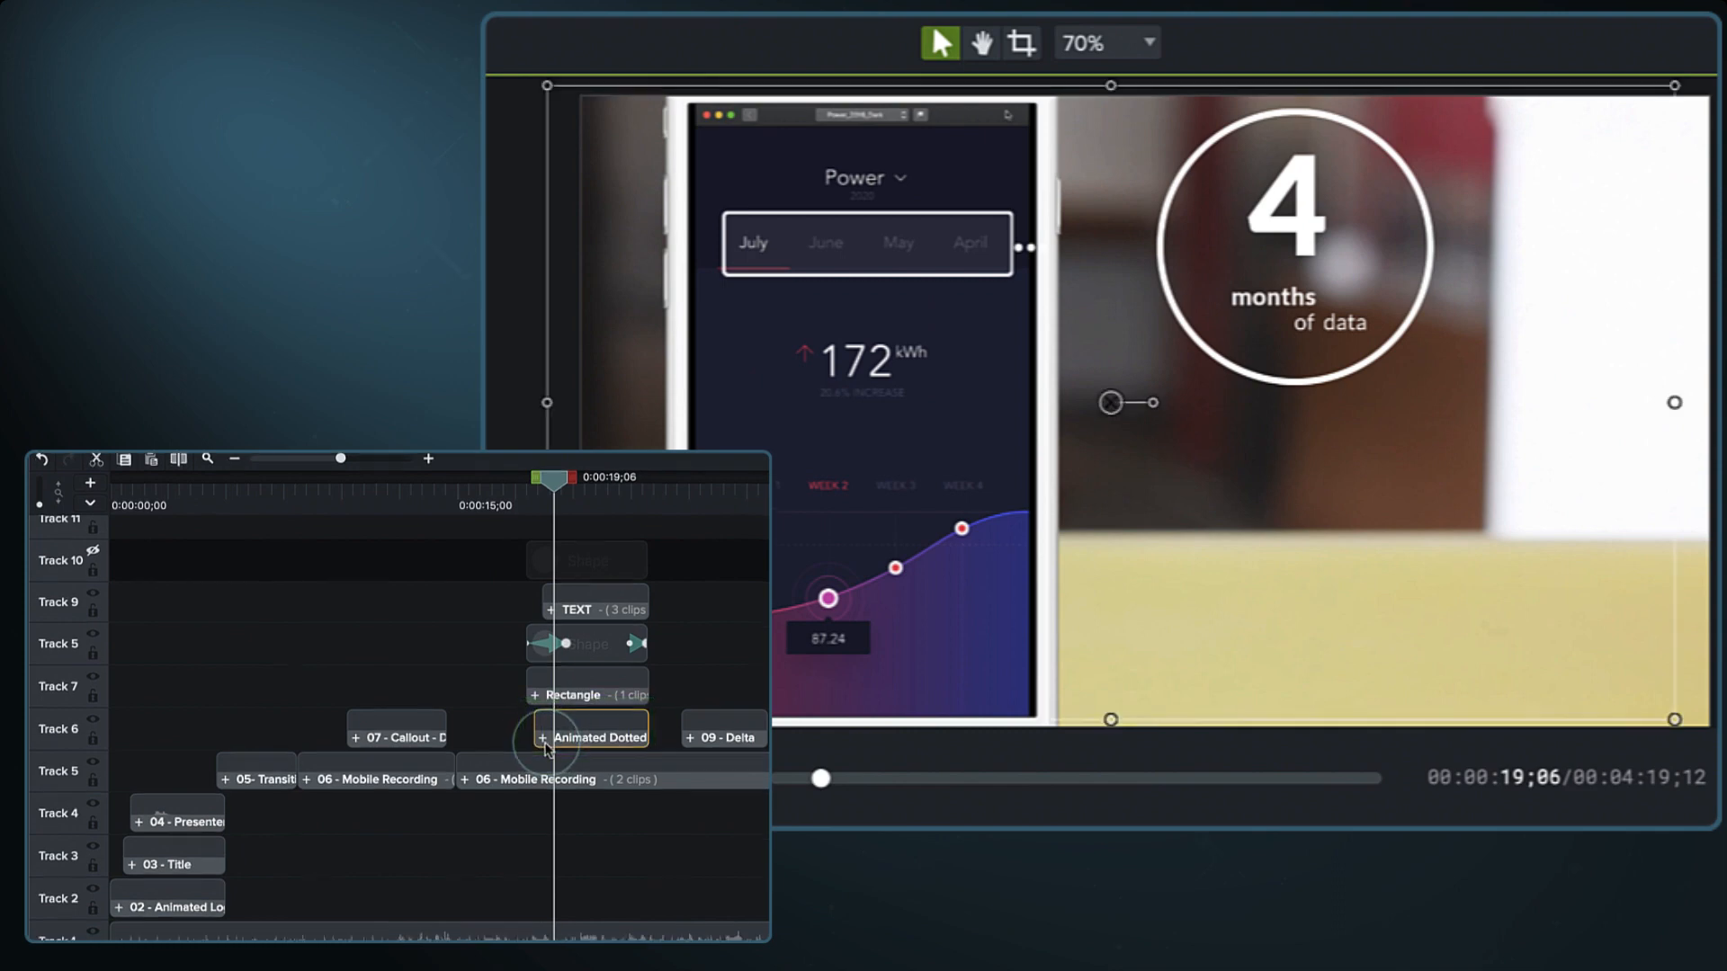
{"action": "double_click", "coordinate": [593, 737]}
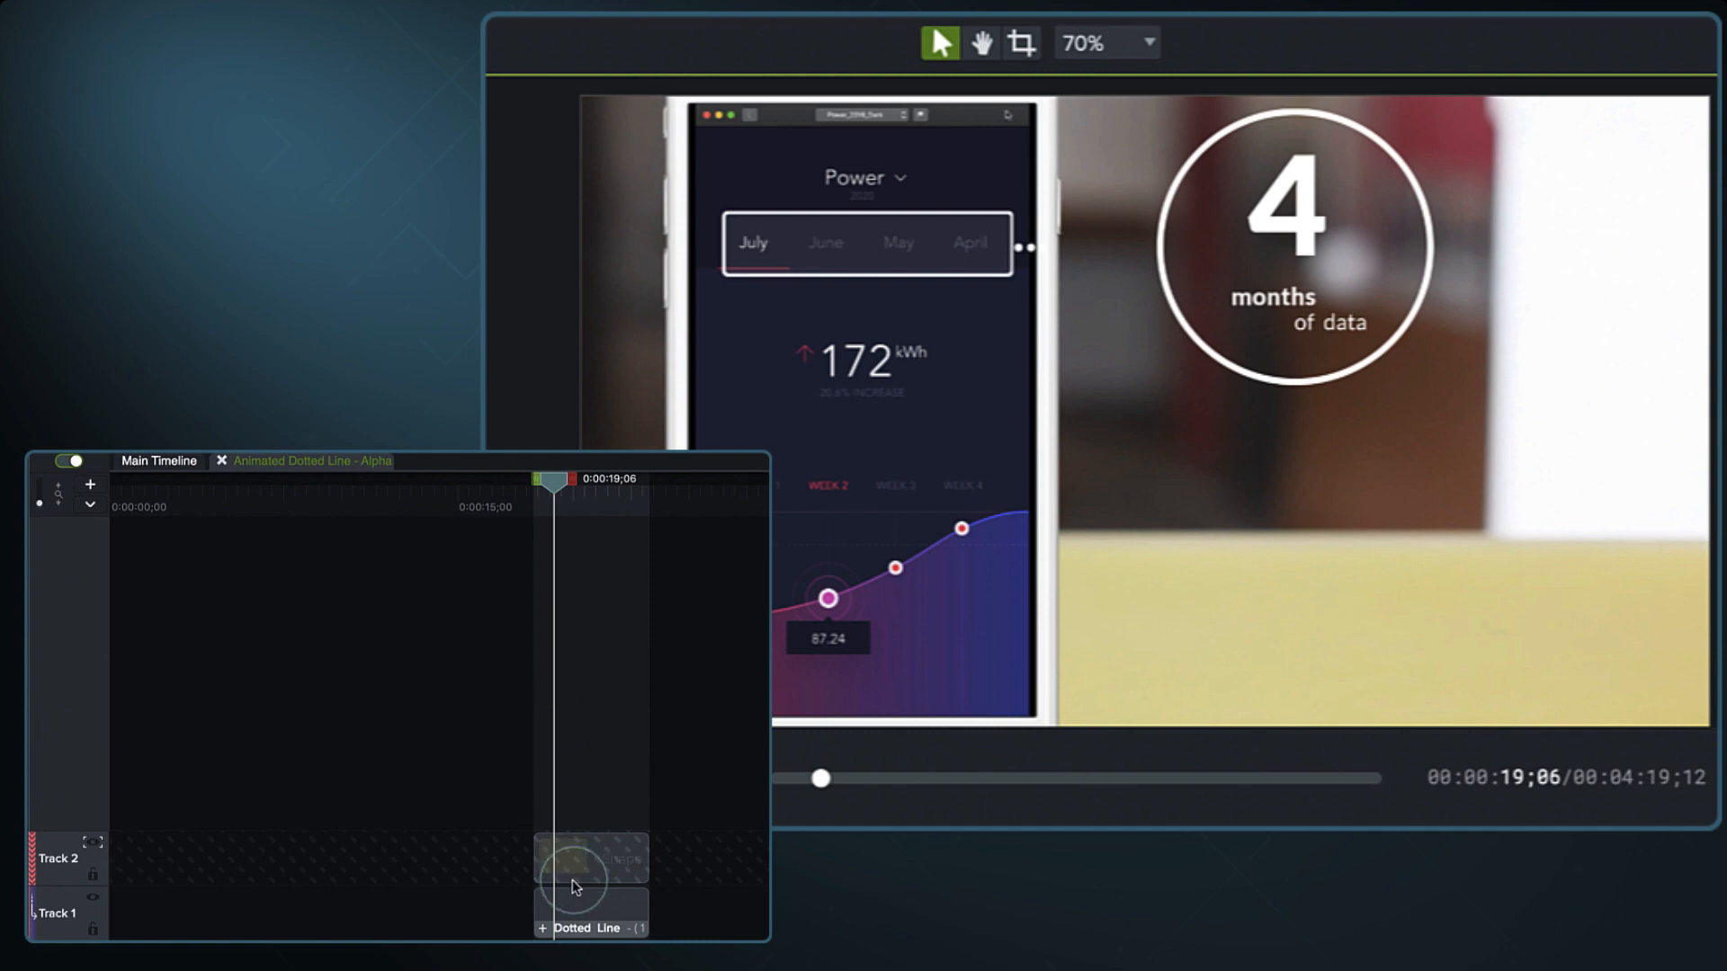
Step: Disable the Dotted Line track matte and scrub to watch the yellow square slide along the line
{"action": "left_click", "coordinate": [570, 926]}
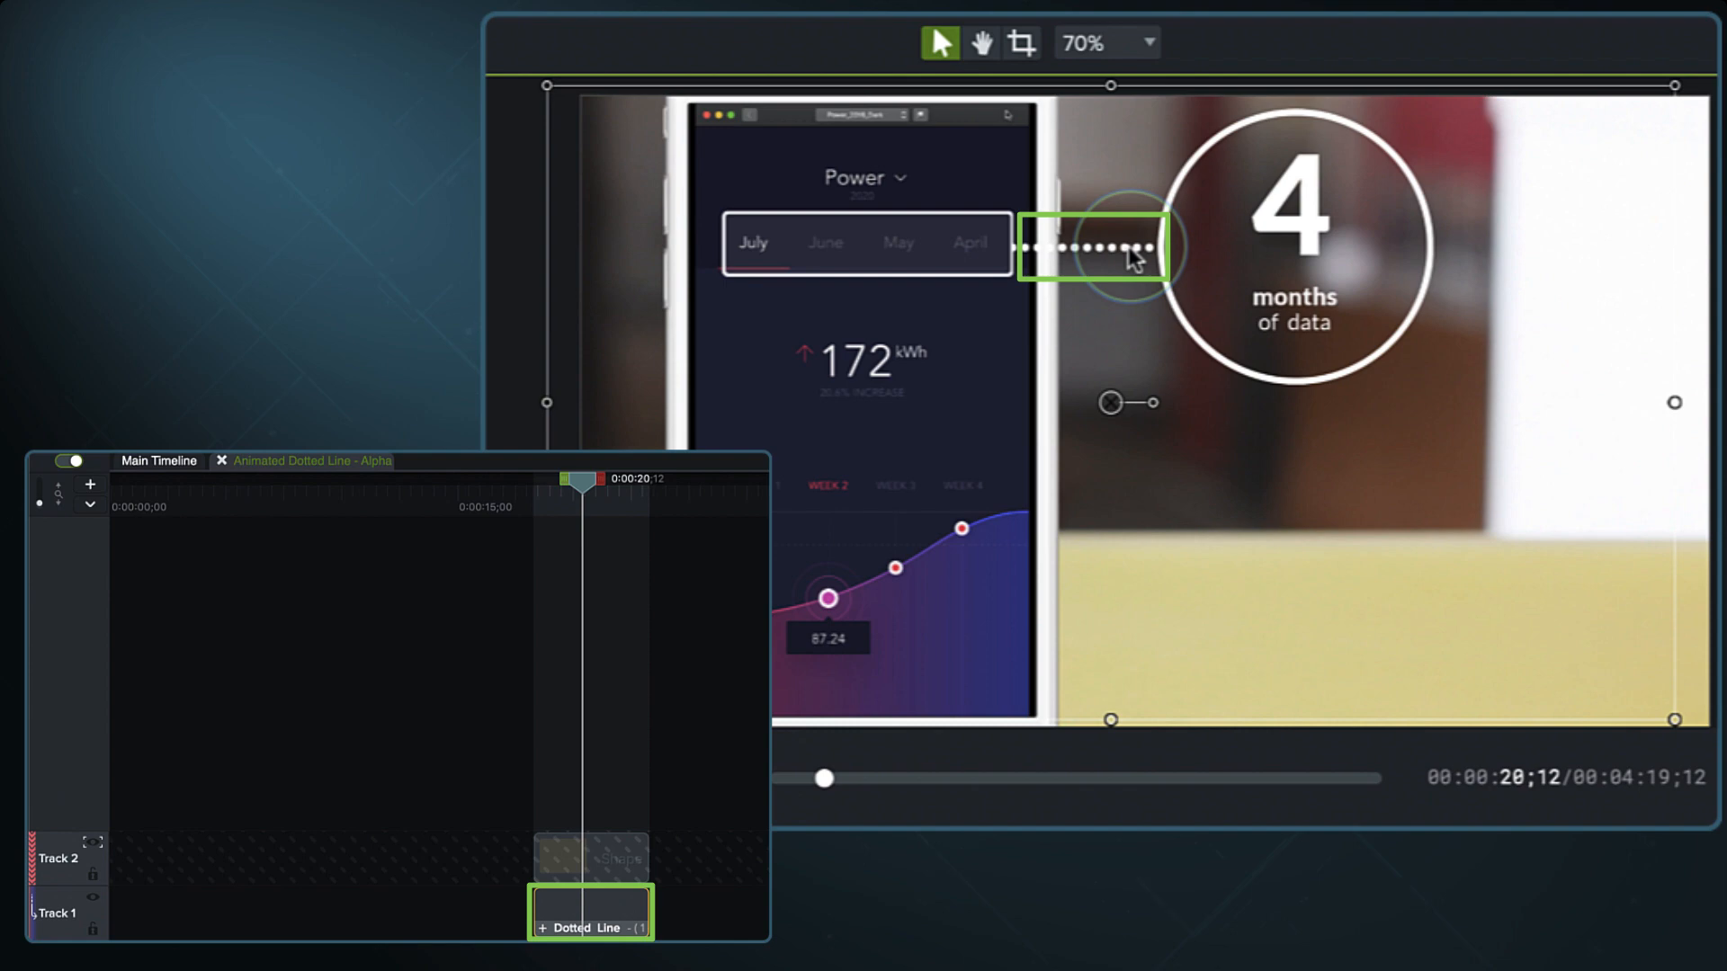
{"action": "left_click", "coordinate": [93, 857]}
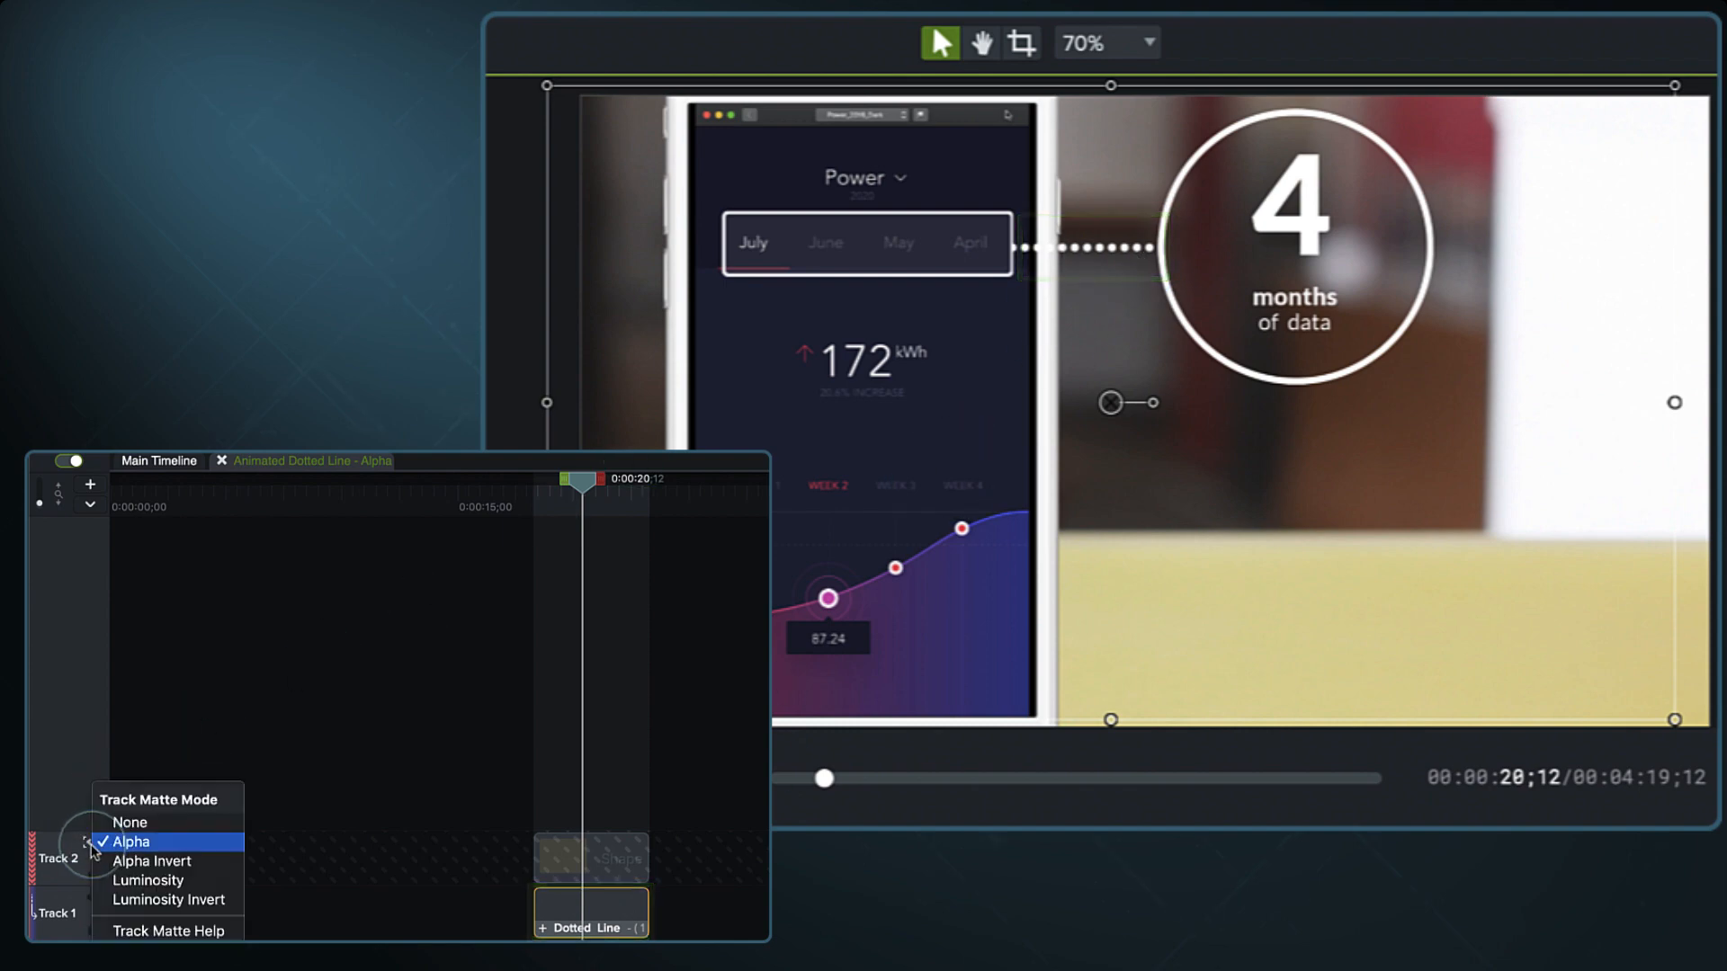
{"action": "left_click", "coordinate": [129, 841]}
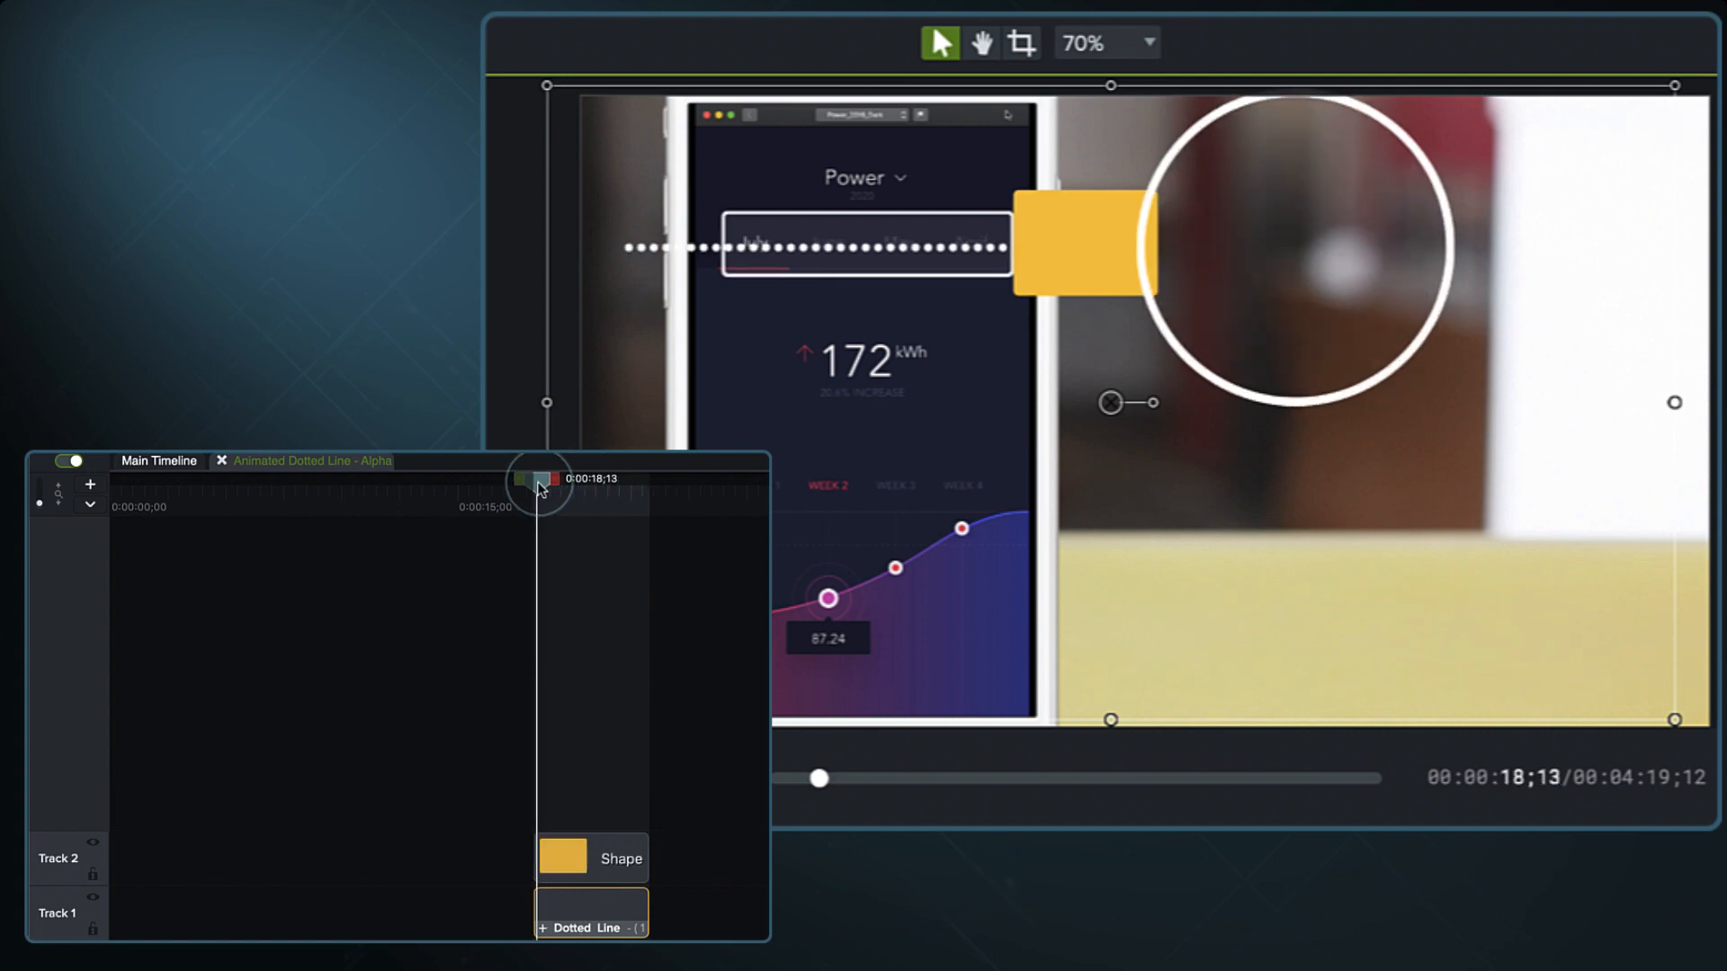
{"action": "left_click_drag", "start_coordinate": [539, 479], "coordinate": [584, 479]}
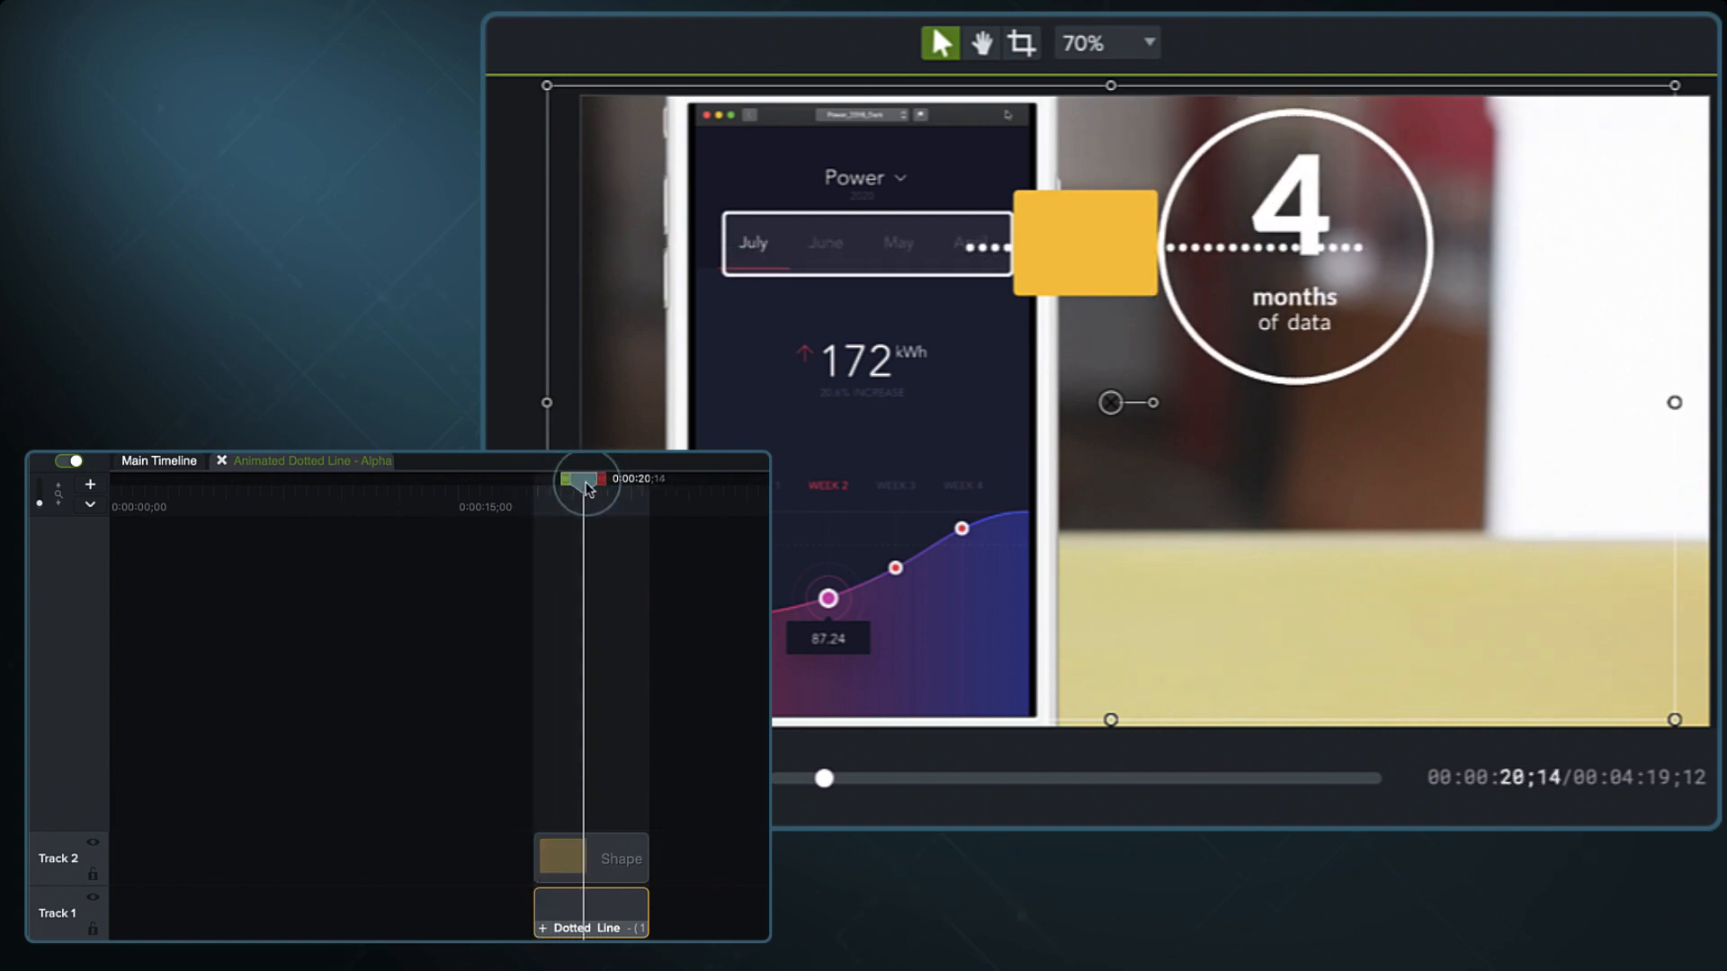
{"action": "left_click_drag", "start_coordinate": [584, 480], "coordinate": [613, 480]}
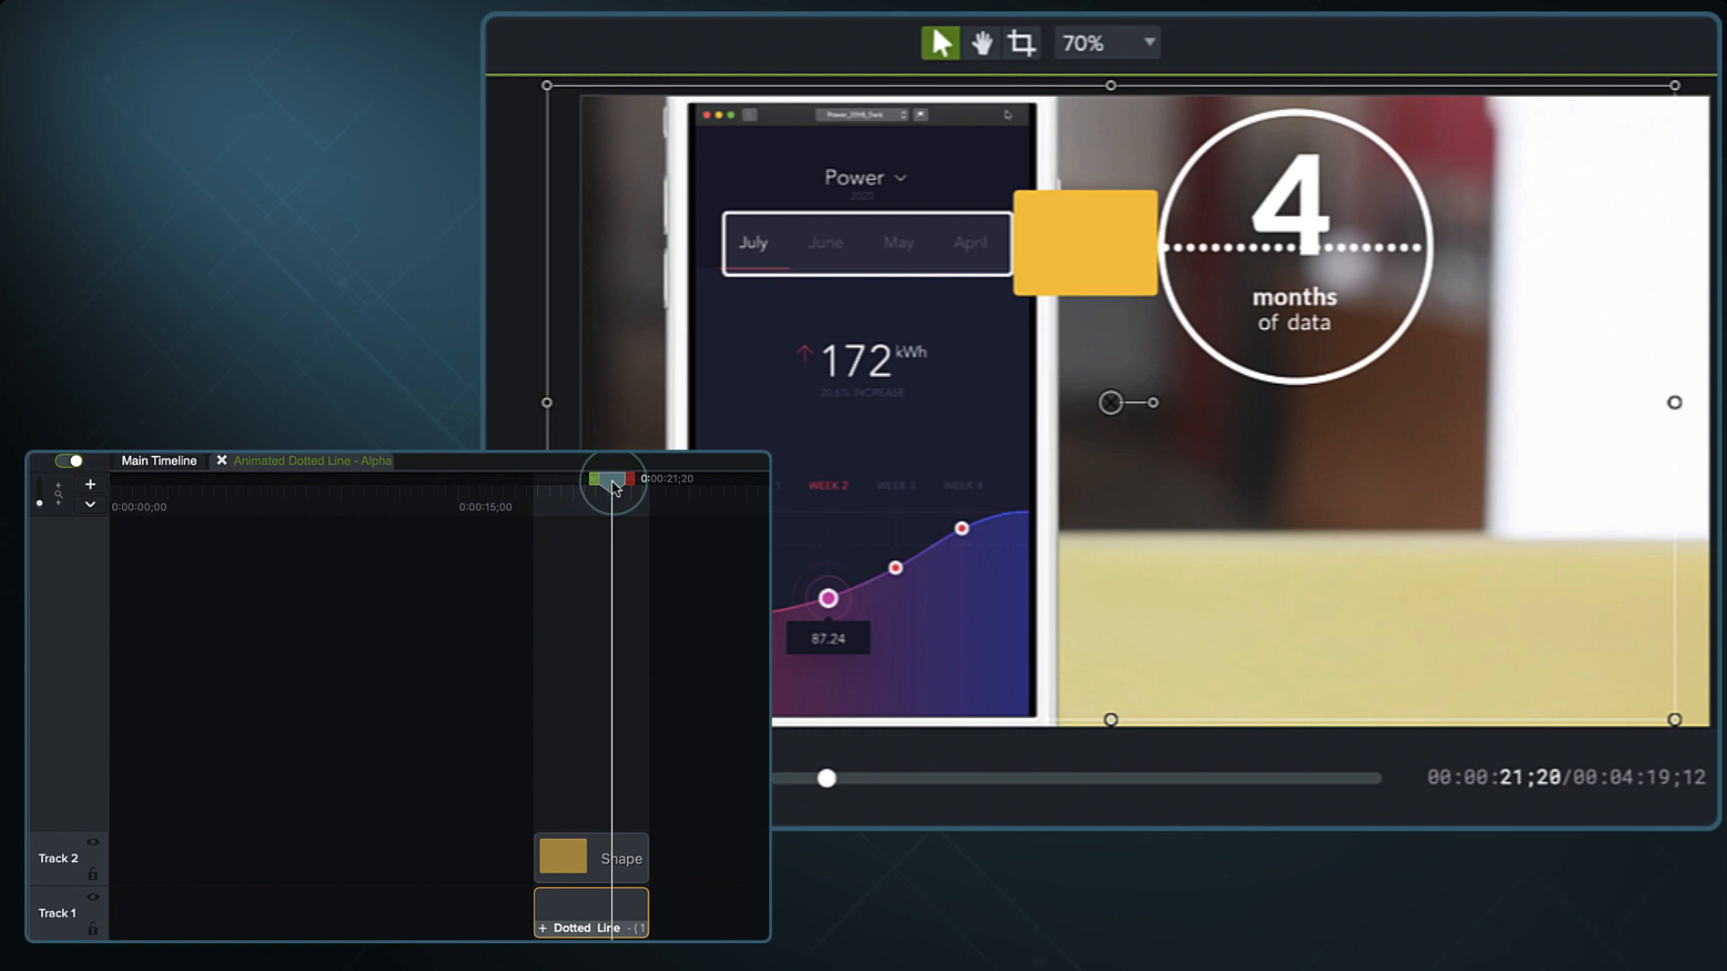
{"action": "left_click_drag", "start_coordinate": [613, 478], "coordinate": [568, 477]}
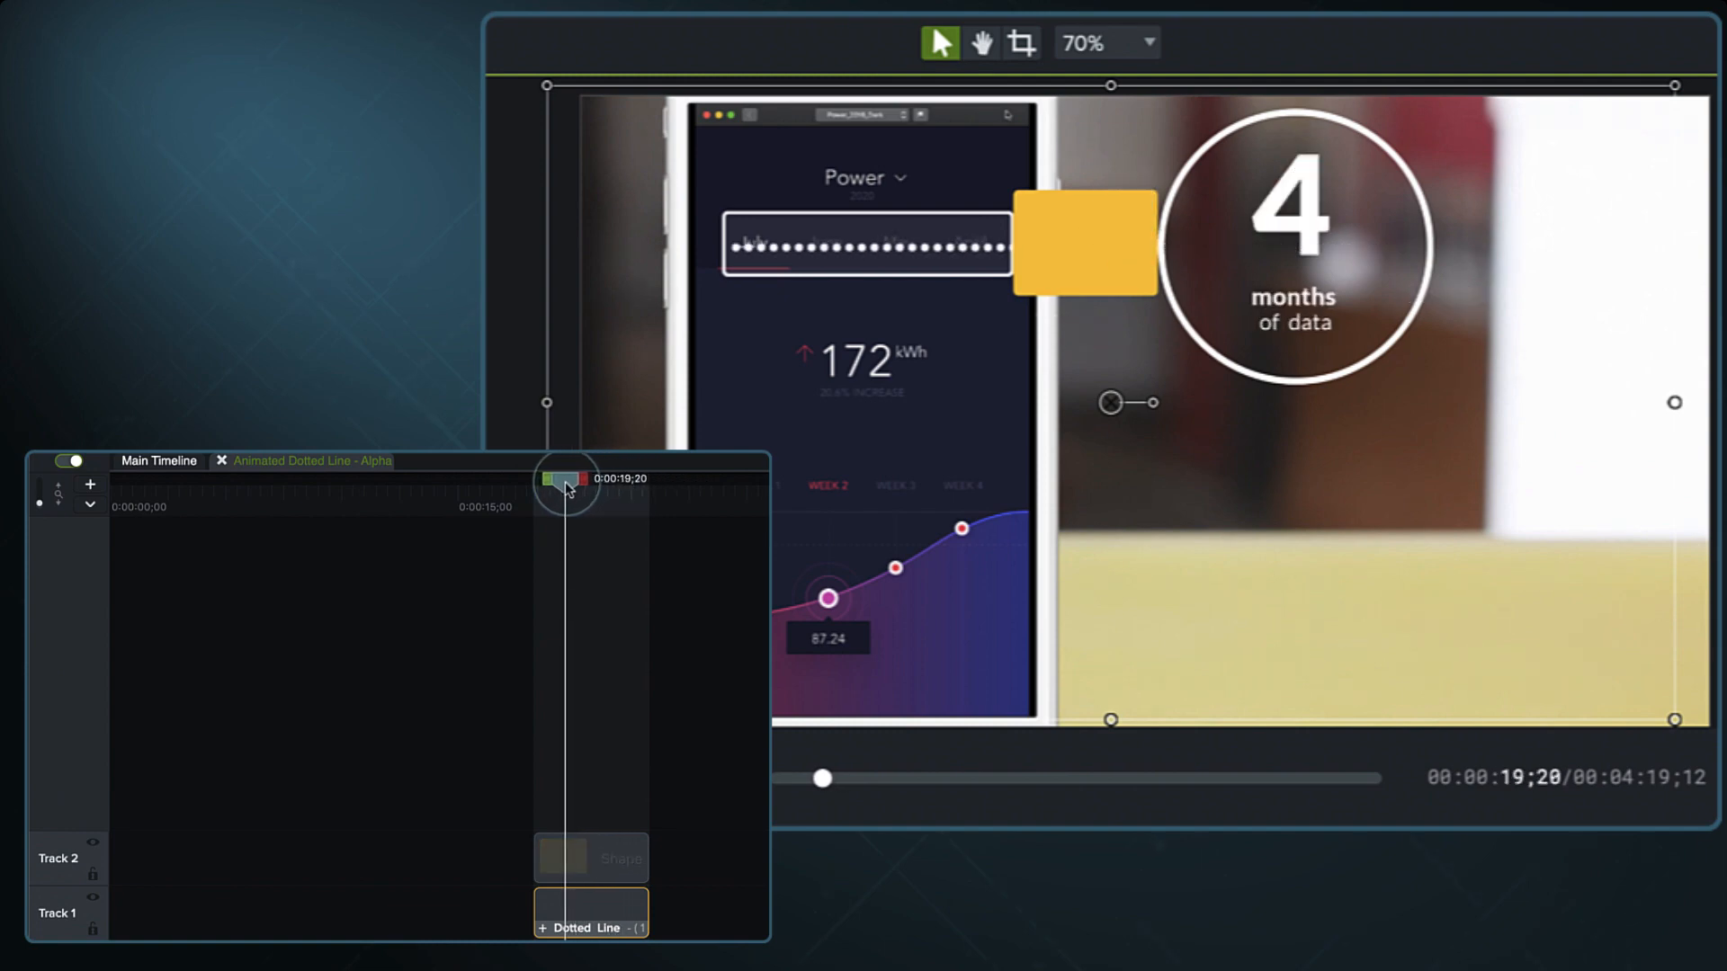
{"action": "left_click_drag", "start_coordinate": [567, 481], "coordinate": [559, 481]}
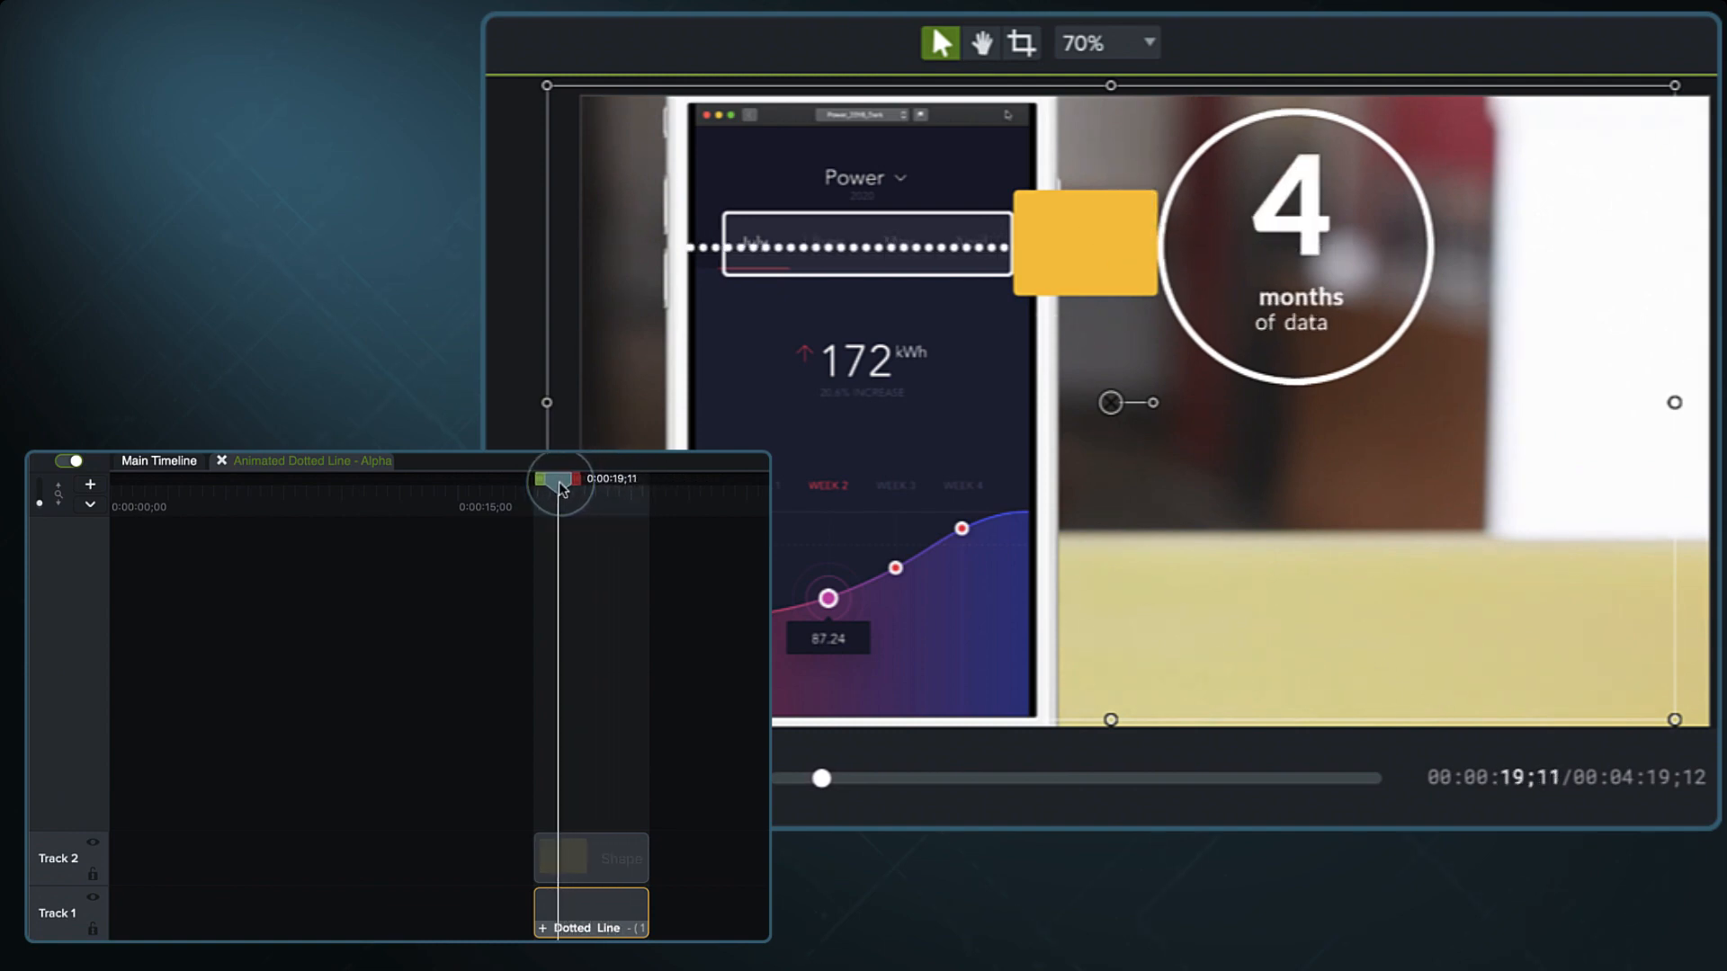
{"action": "left_click_drag", "start_coordinate": [562, 478], "coordinate": [594, 477]}
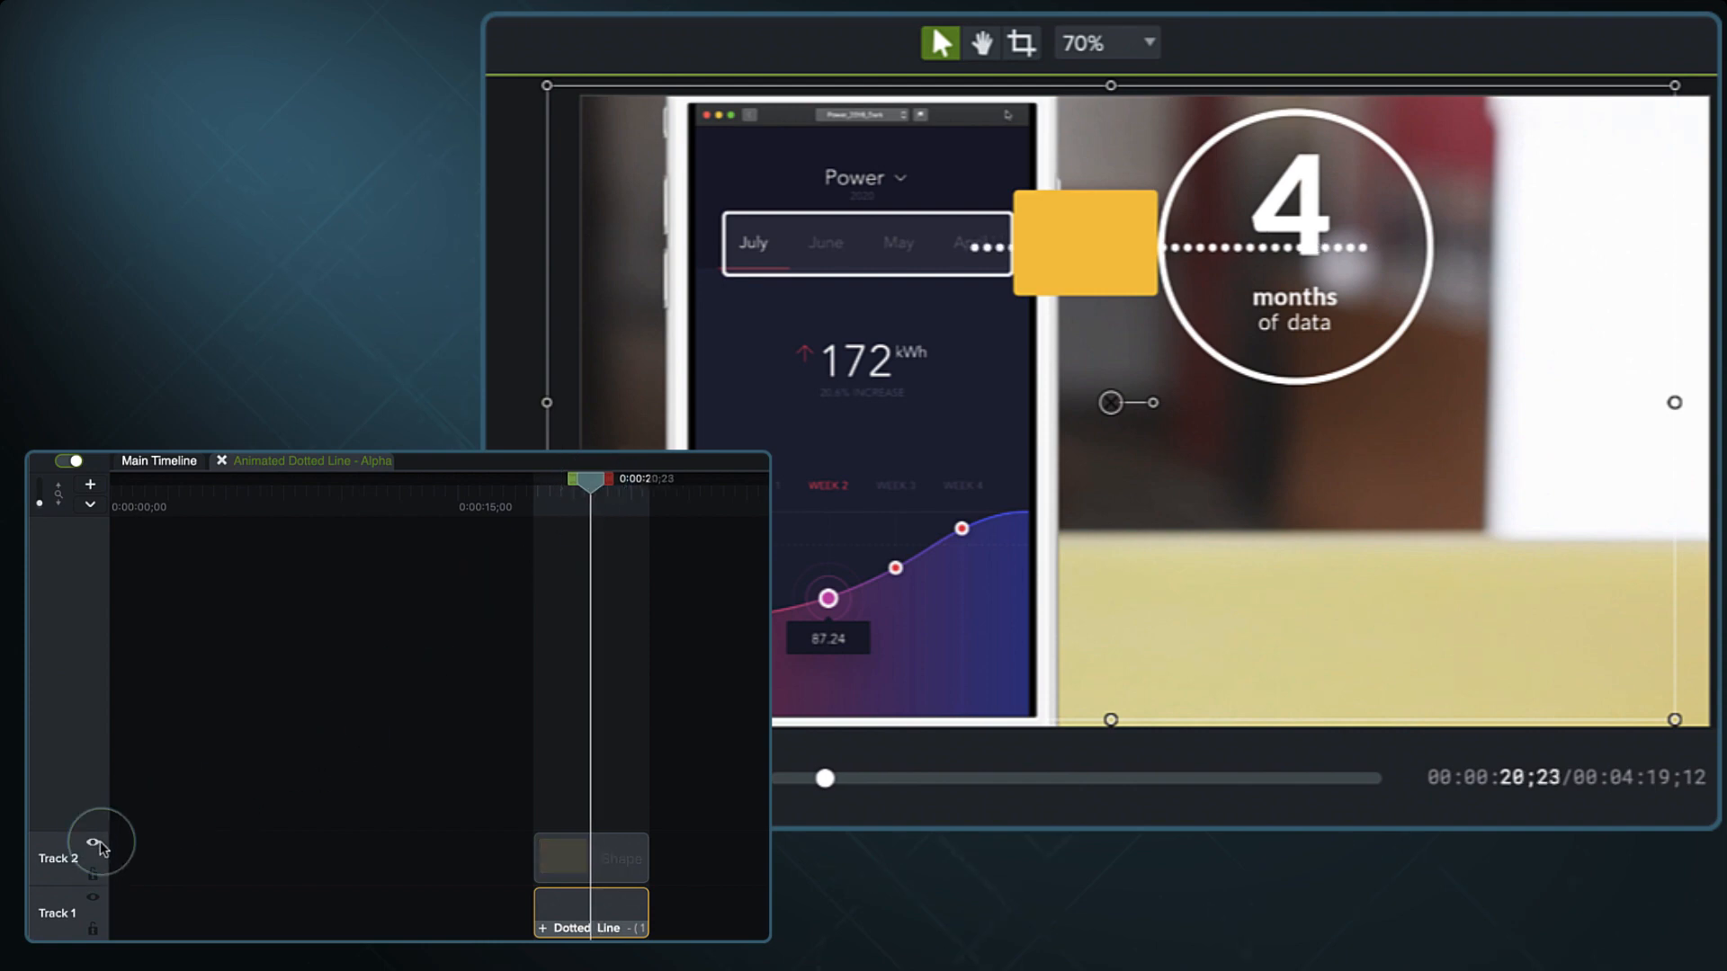
Step: Turn the shape matte back on and scrub to preview the dotted line being revealed
{"action": "left_click", "coordinate": [98, 842]}
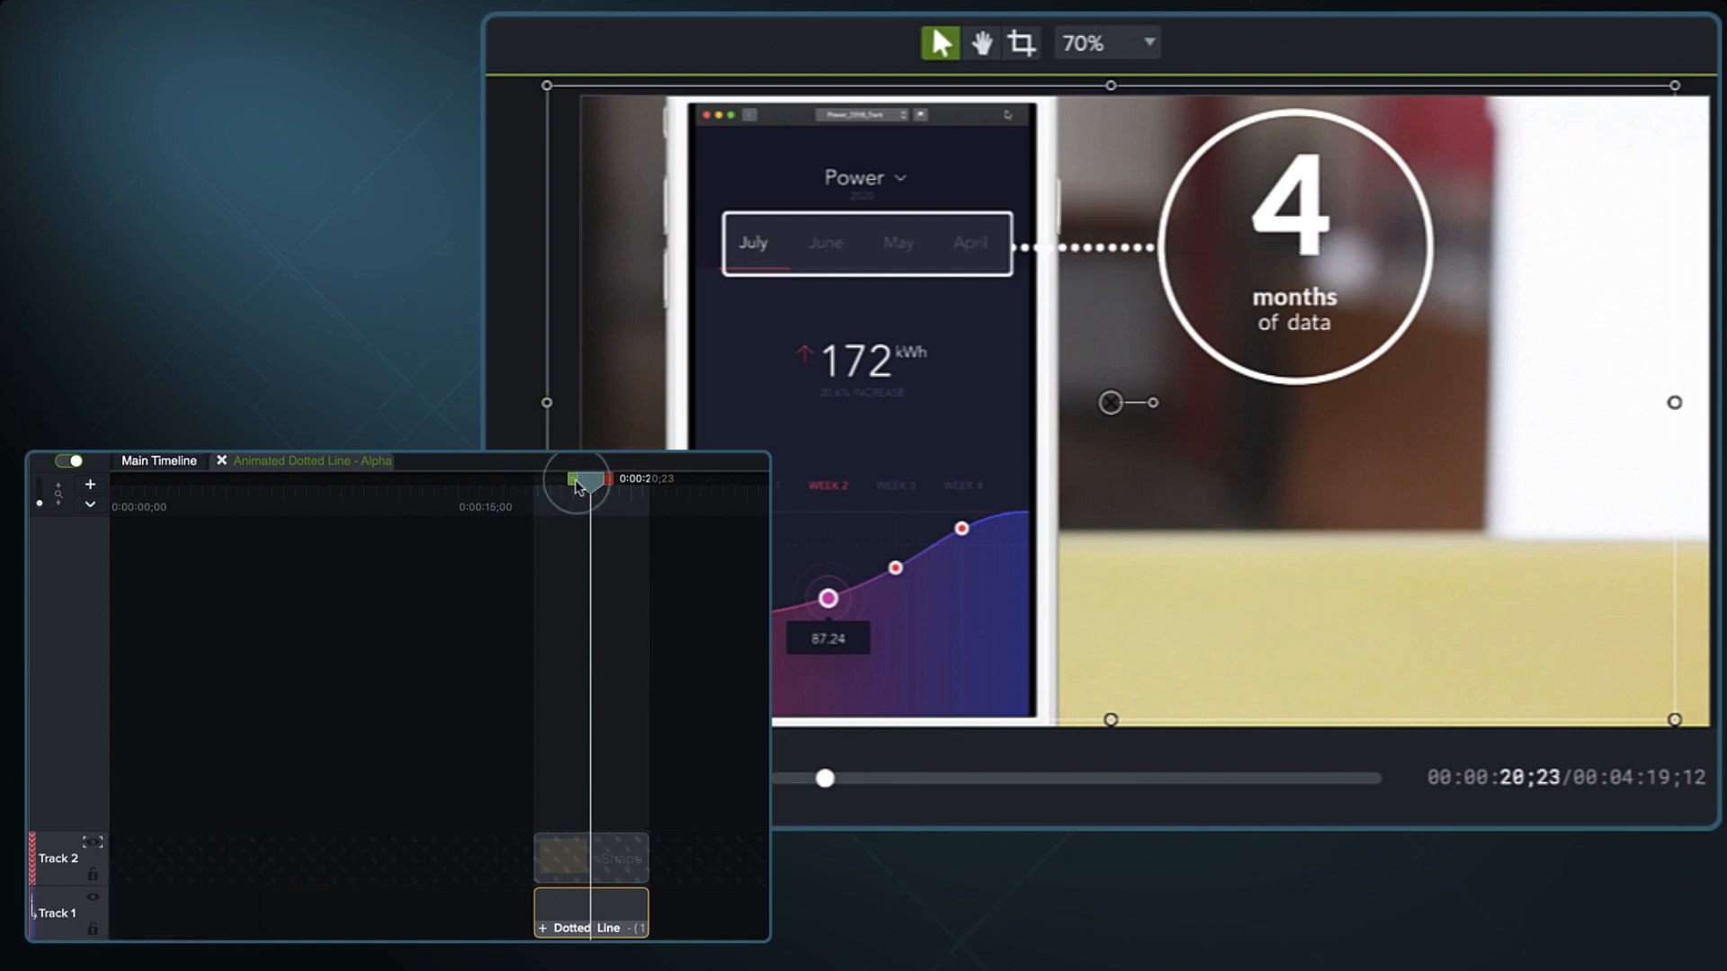
{"action": "left_click_drag", "start_coordinate": [578, 479], "coordinate": [561, 480]}
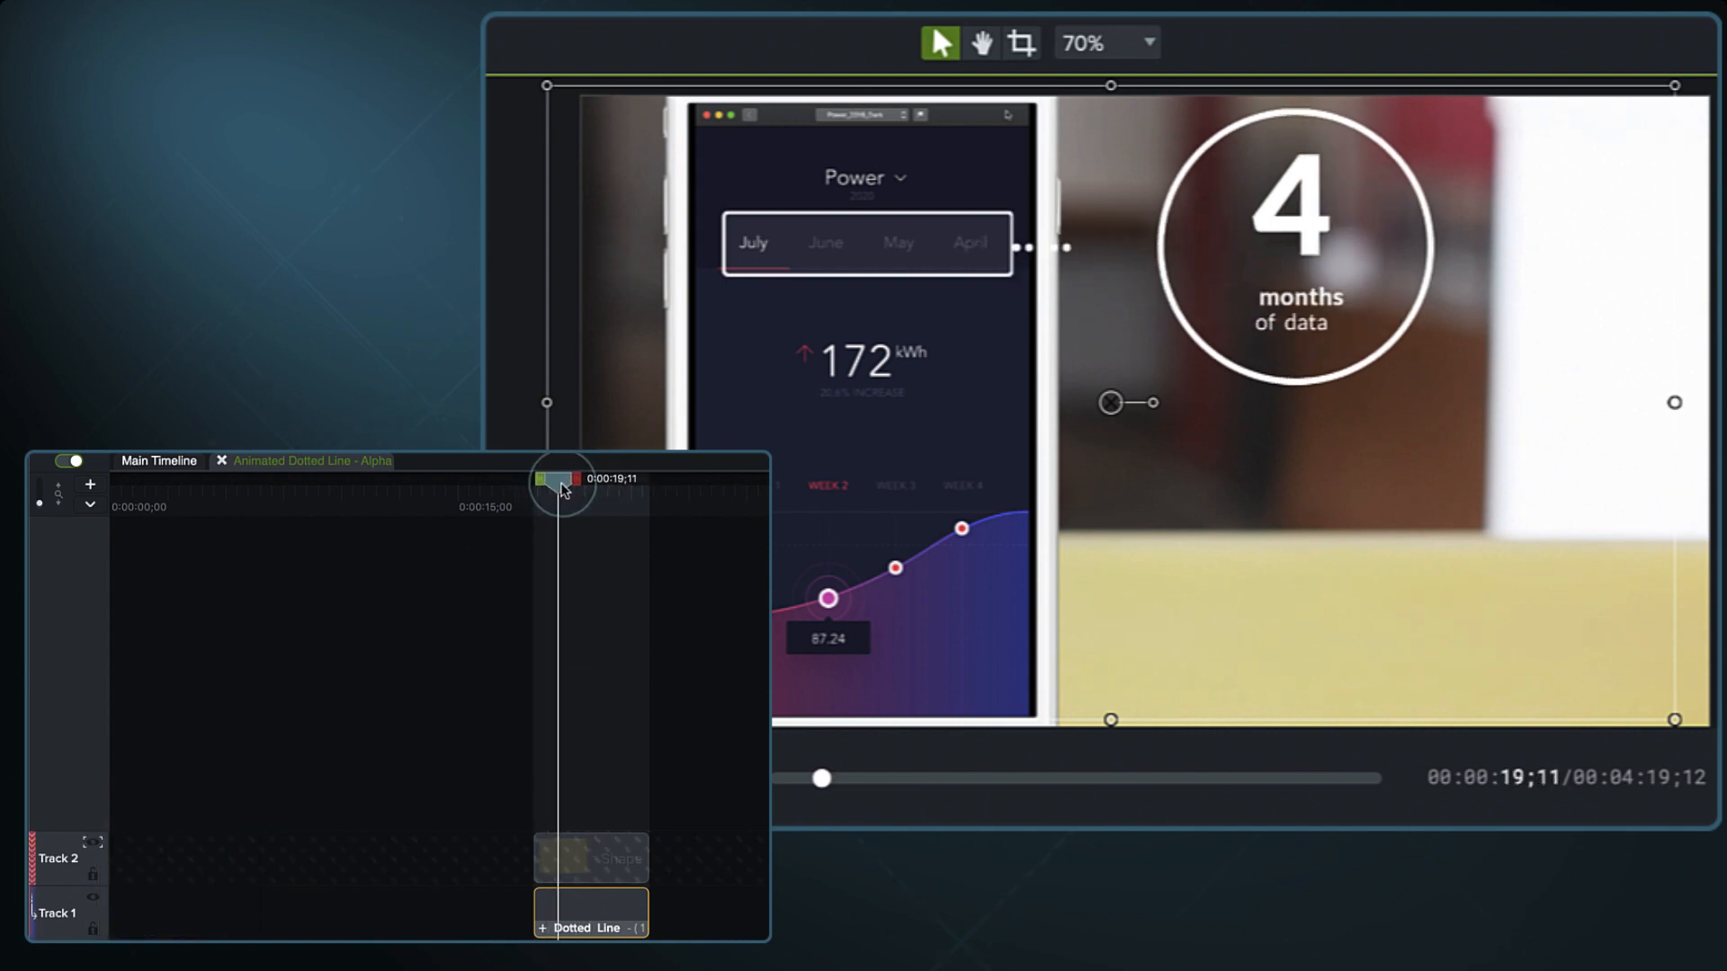
{"action": "left_click_drag", "start_coordinate": [564, 482], "coordinate": [580, 482]}
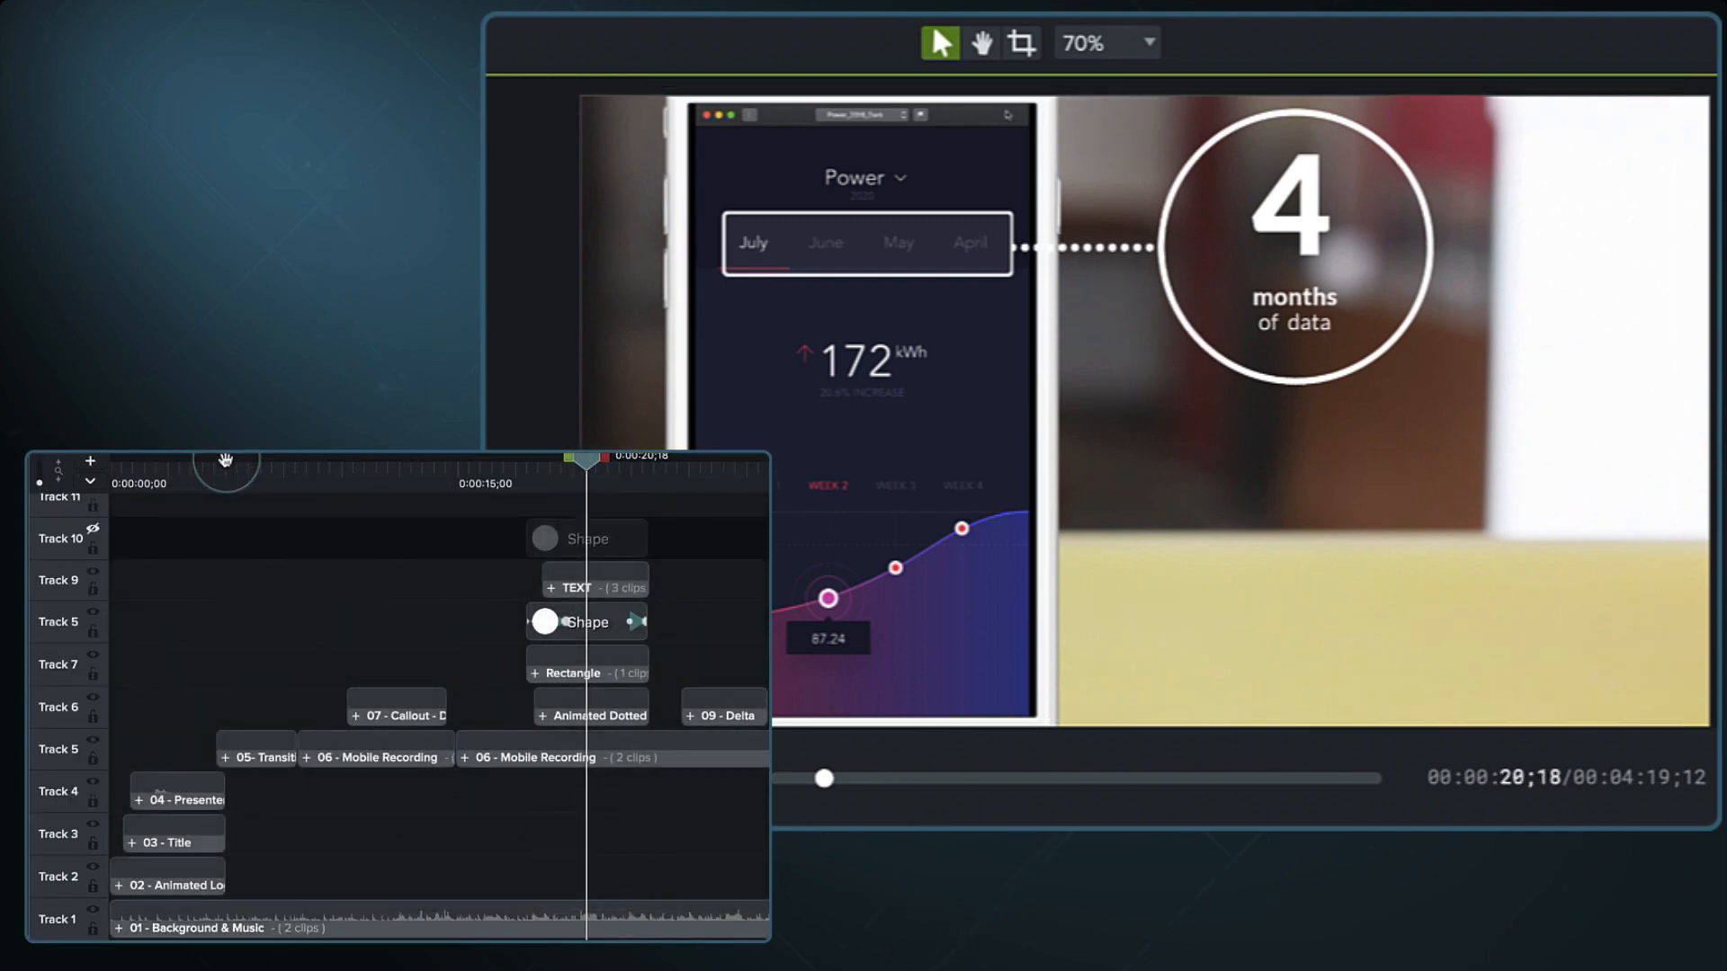
{"action": "left_click", "coordinate": [573, 672]}
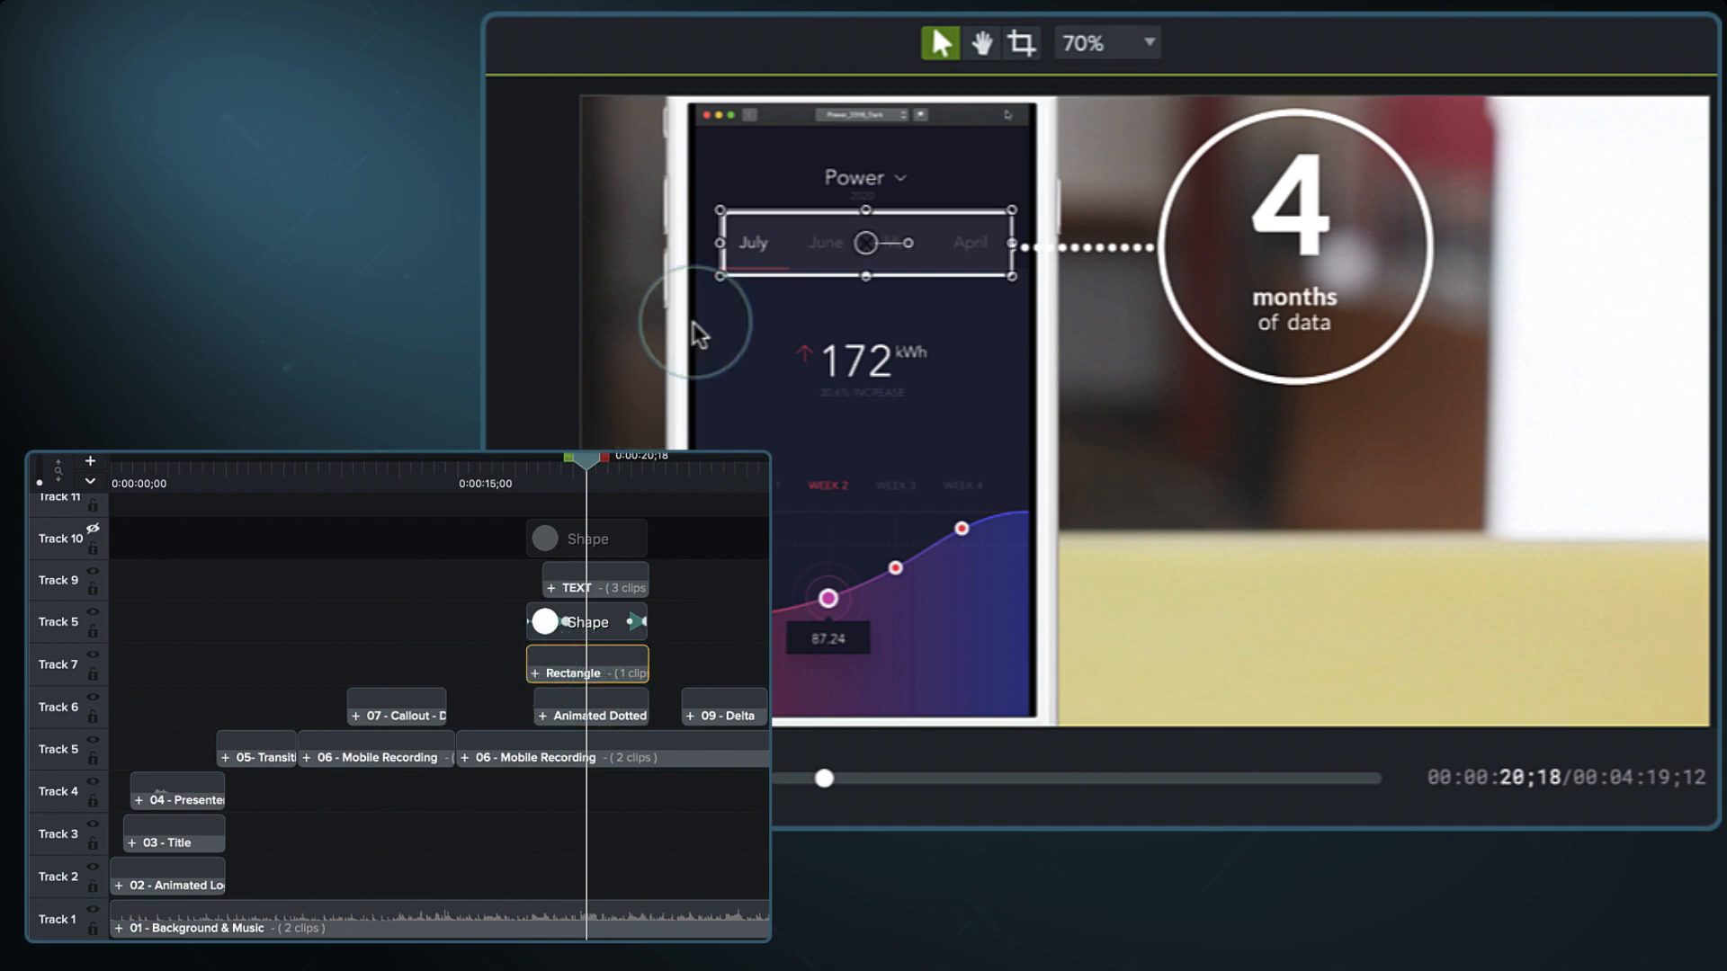
{"action": "mouse_move", "coordinate": [593, 653]}
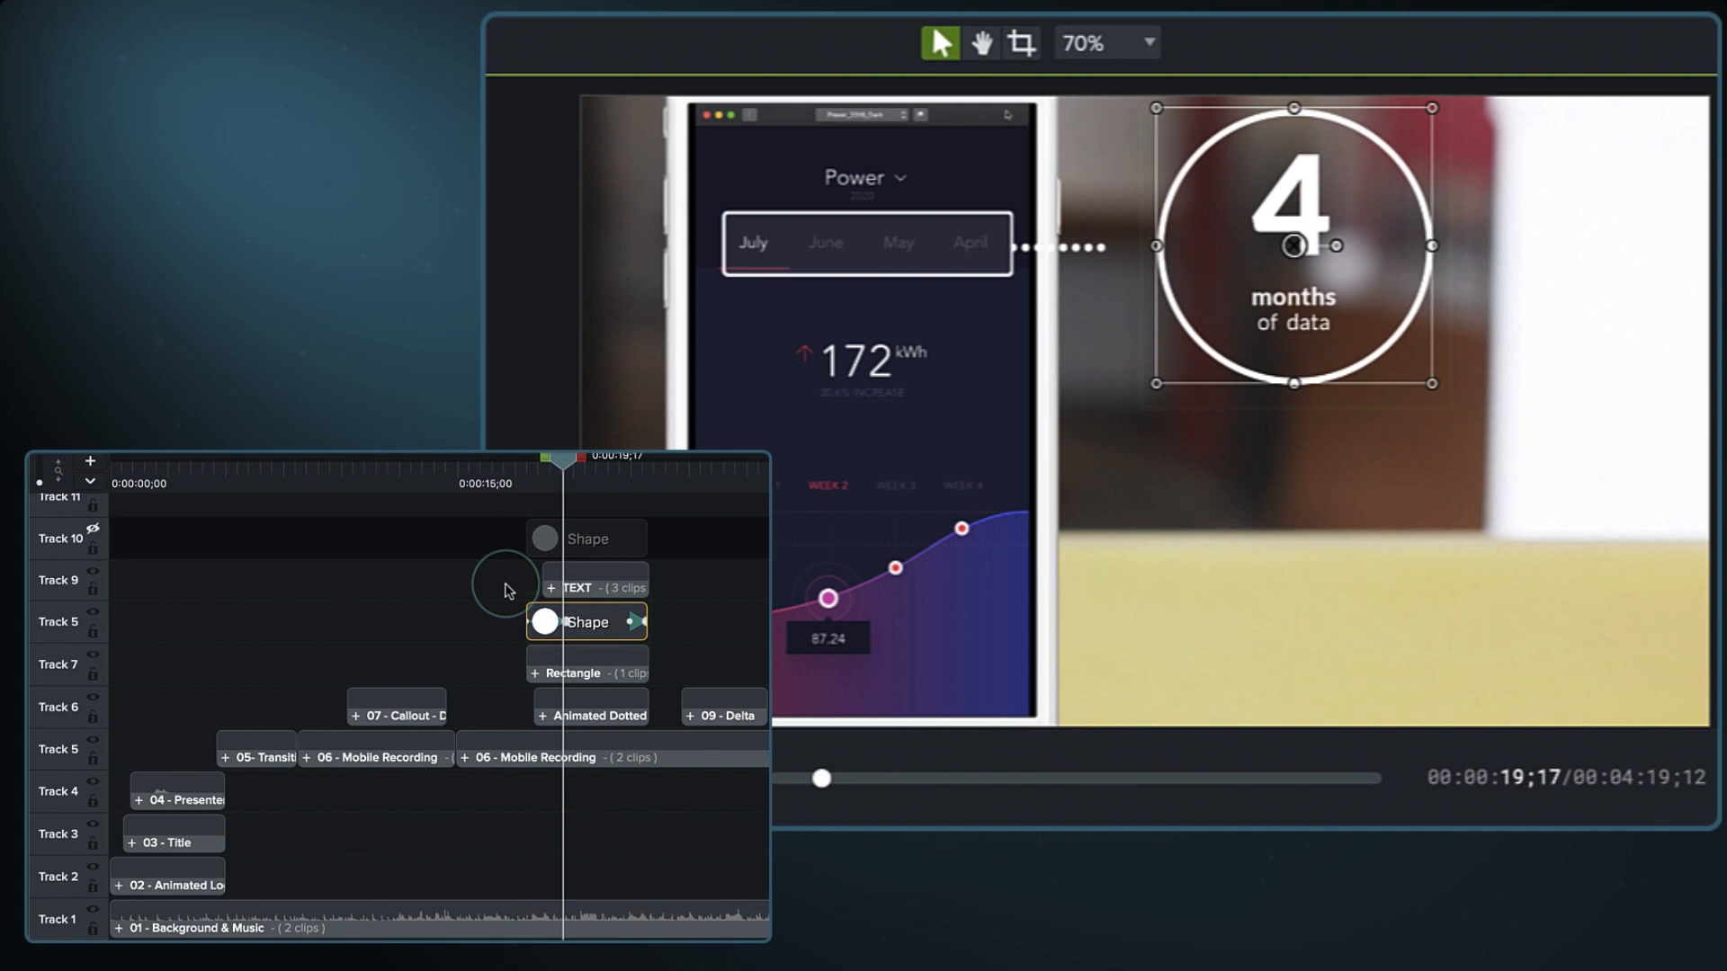
{"action": "left_click", "coordinate": [586, 587]}
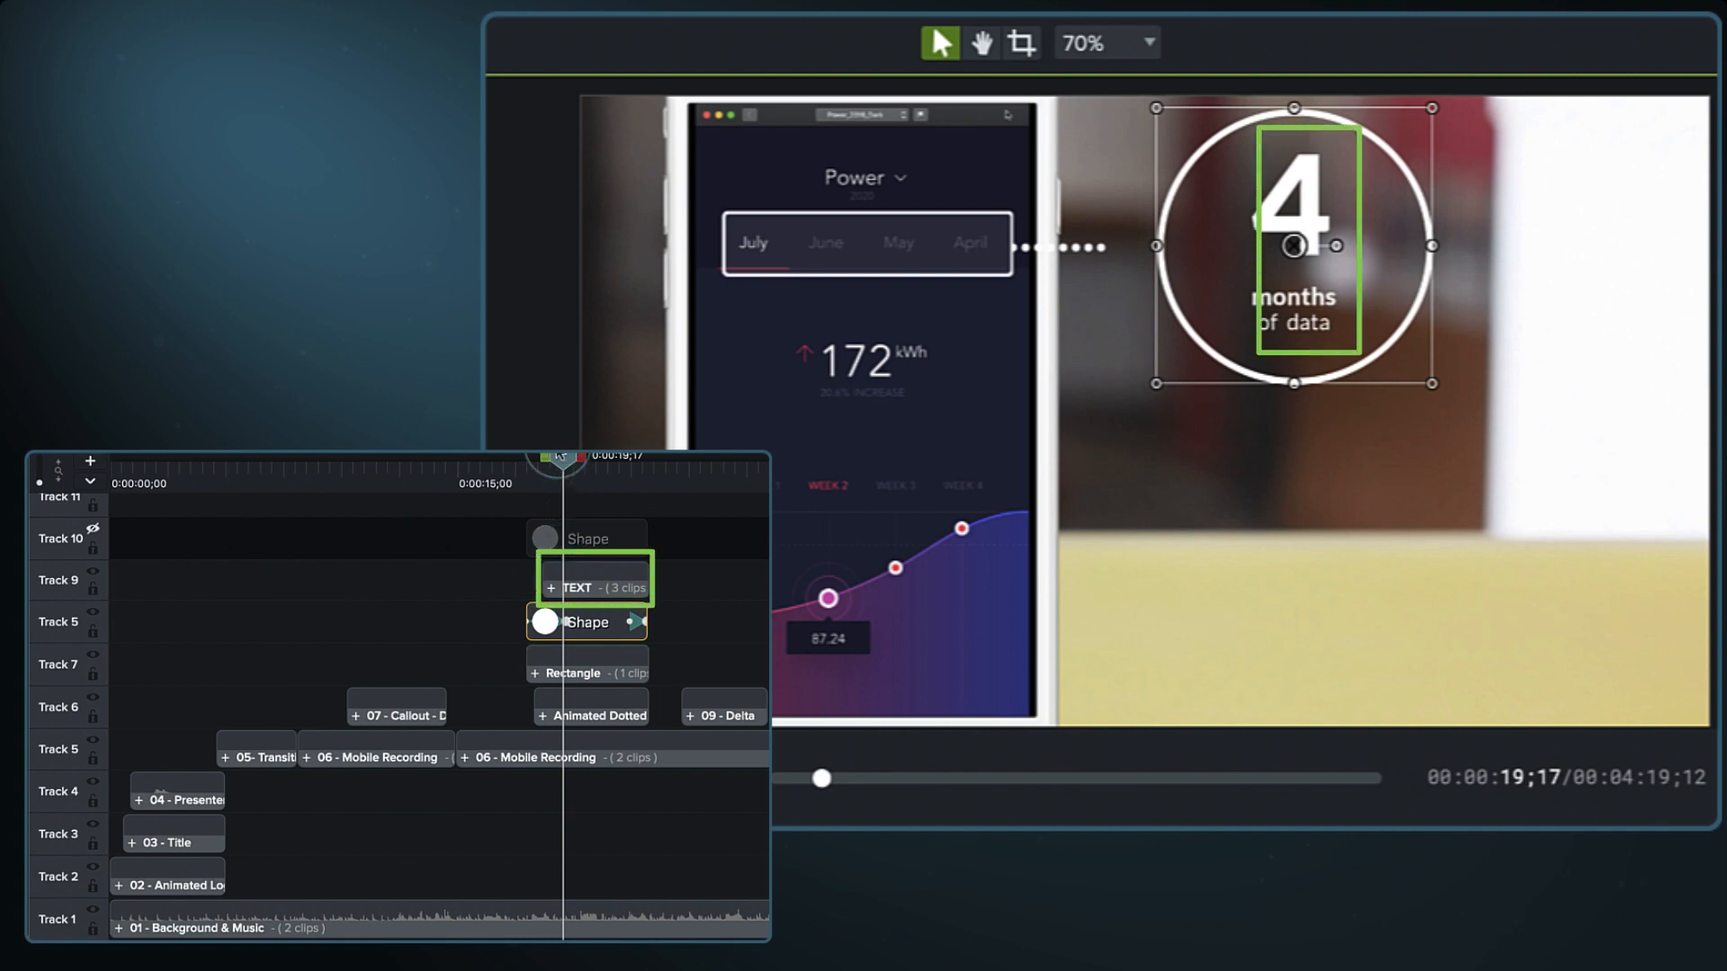
{"action": "left_click_drag", "start_coordinate": [559, 455], "coordinate": [549, 456]}
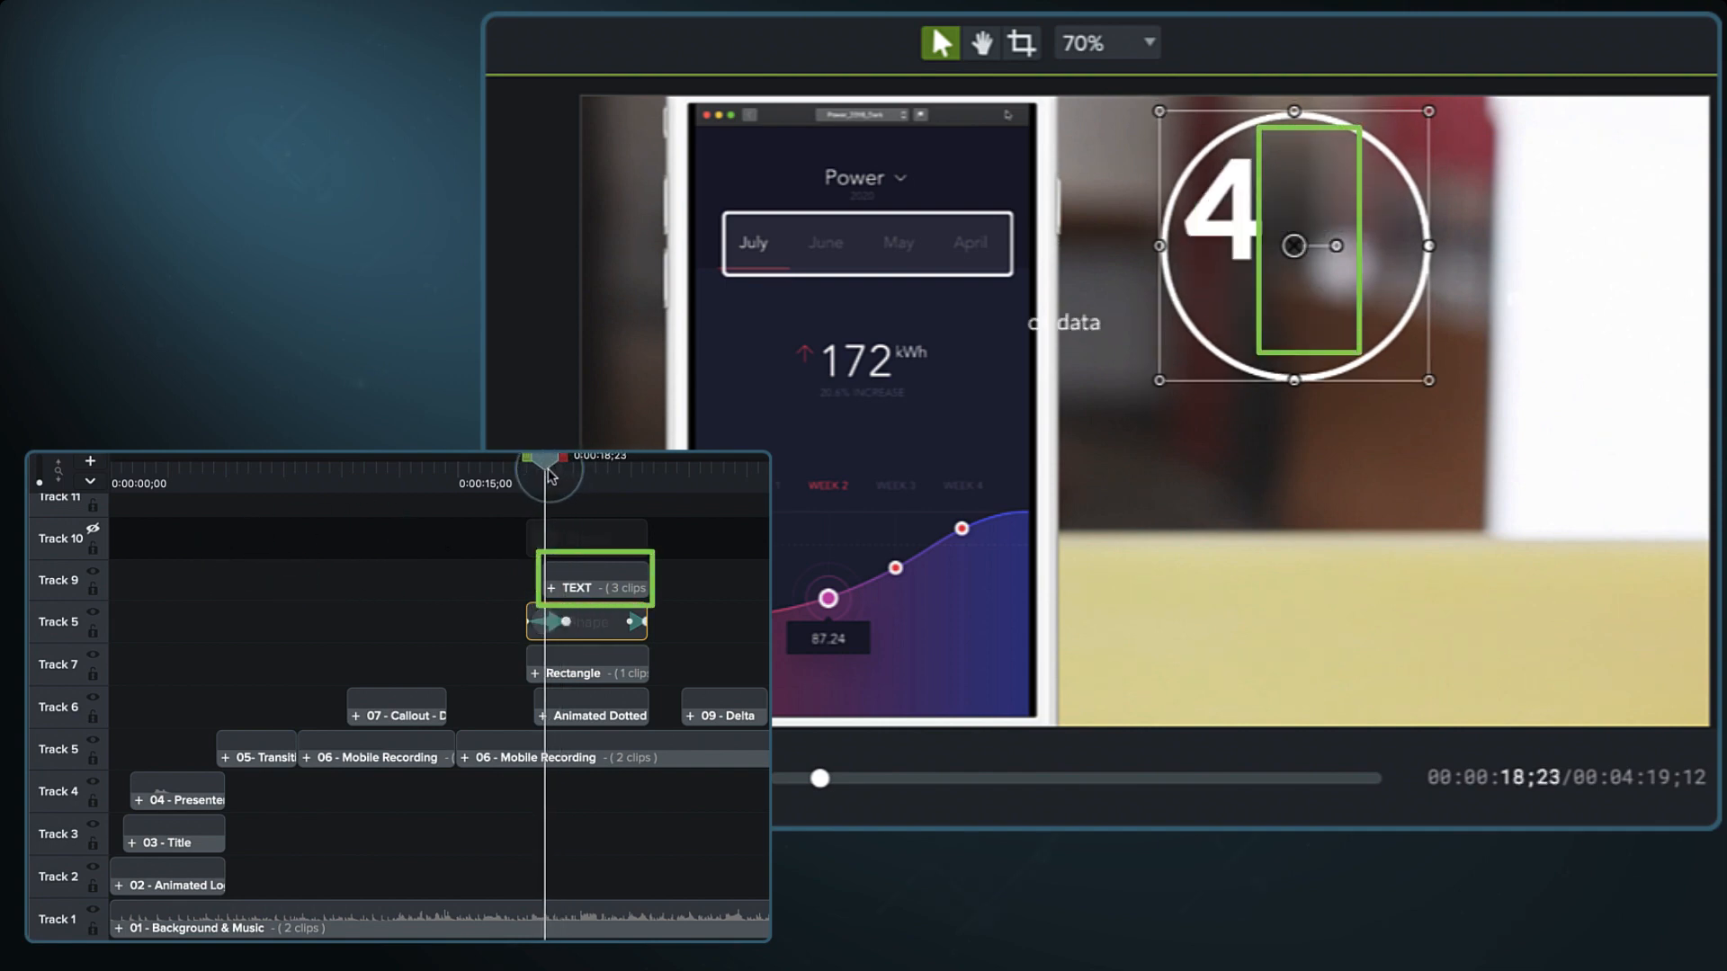
{"action": "left_click_drag", "start_coordinate": [550, 474], "coordinate": [559, 475]}
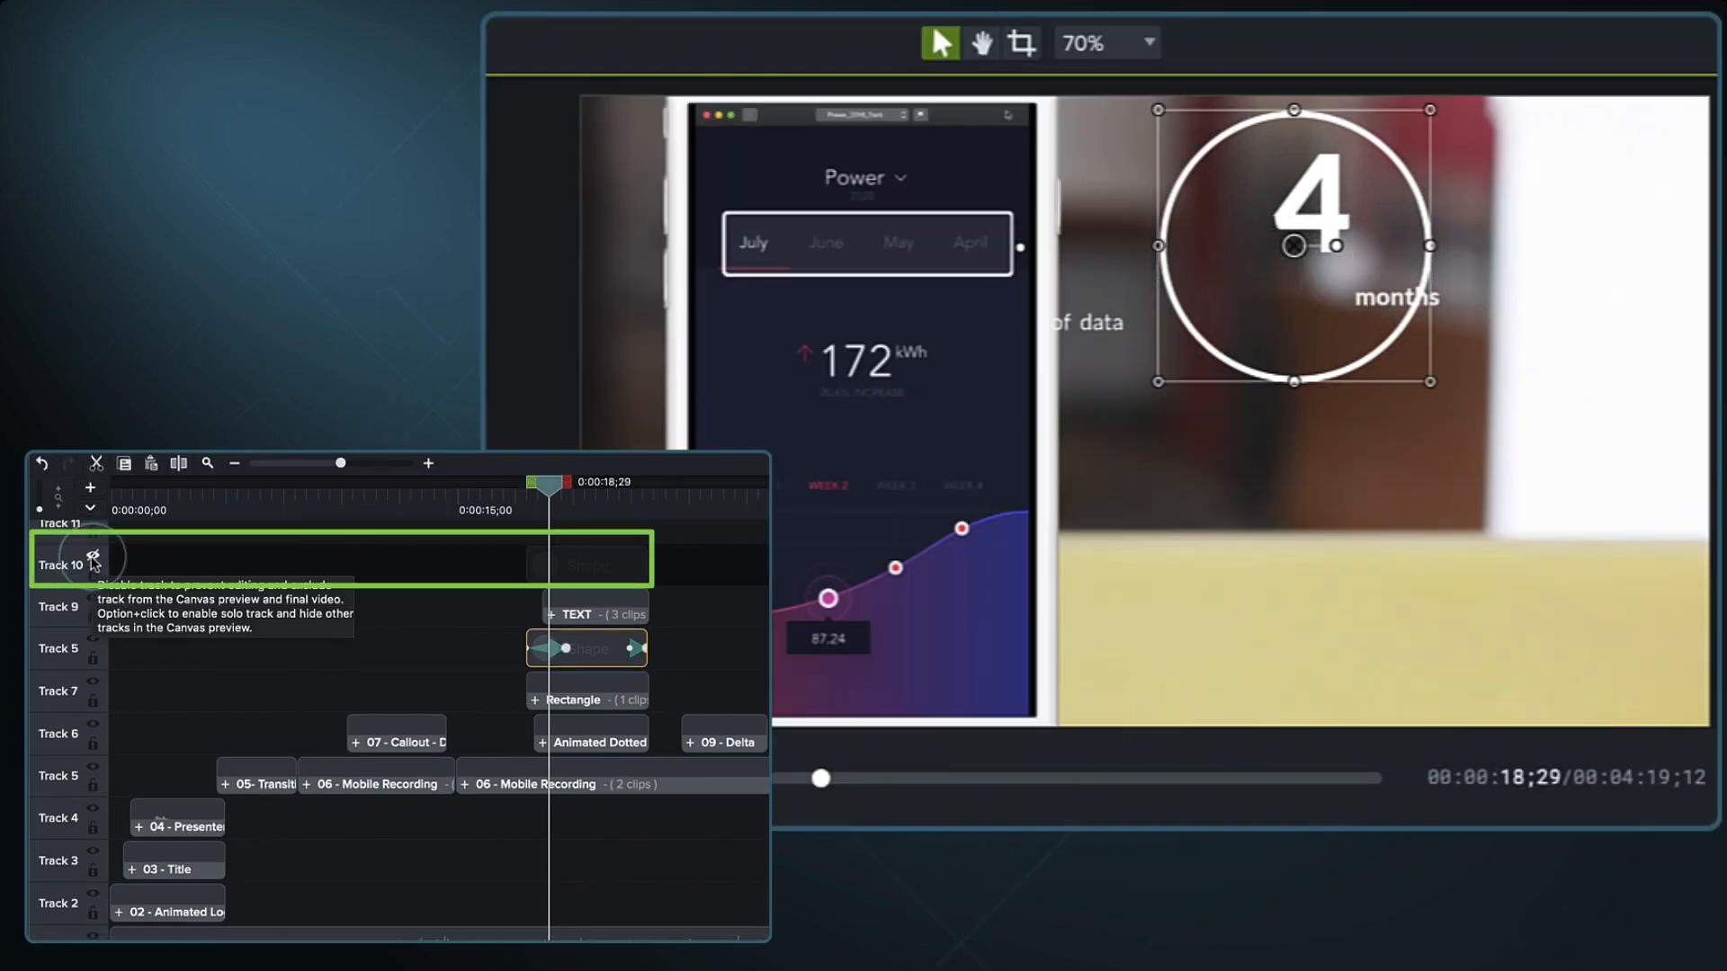
{"action": "left_click", "coordinate": [93, 557]}
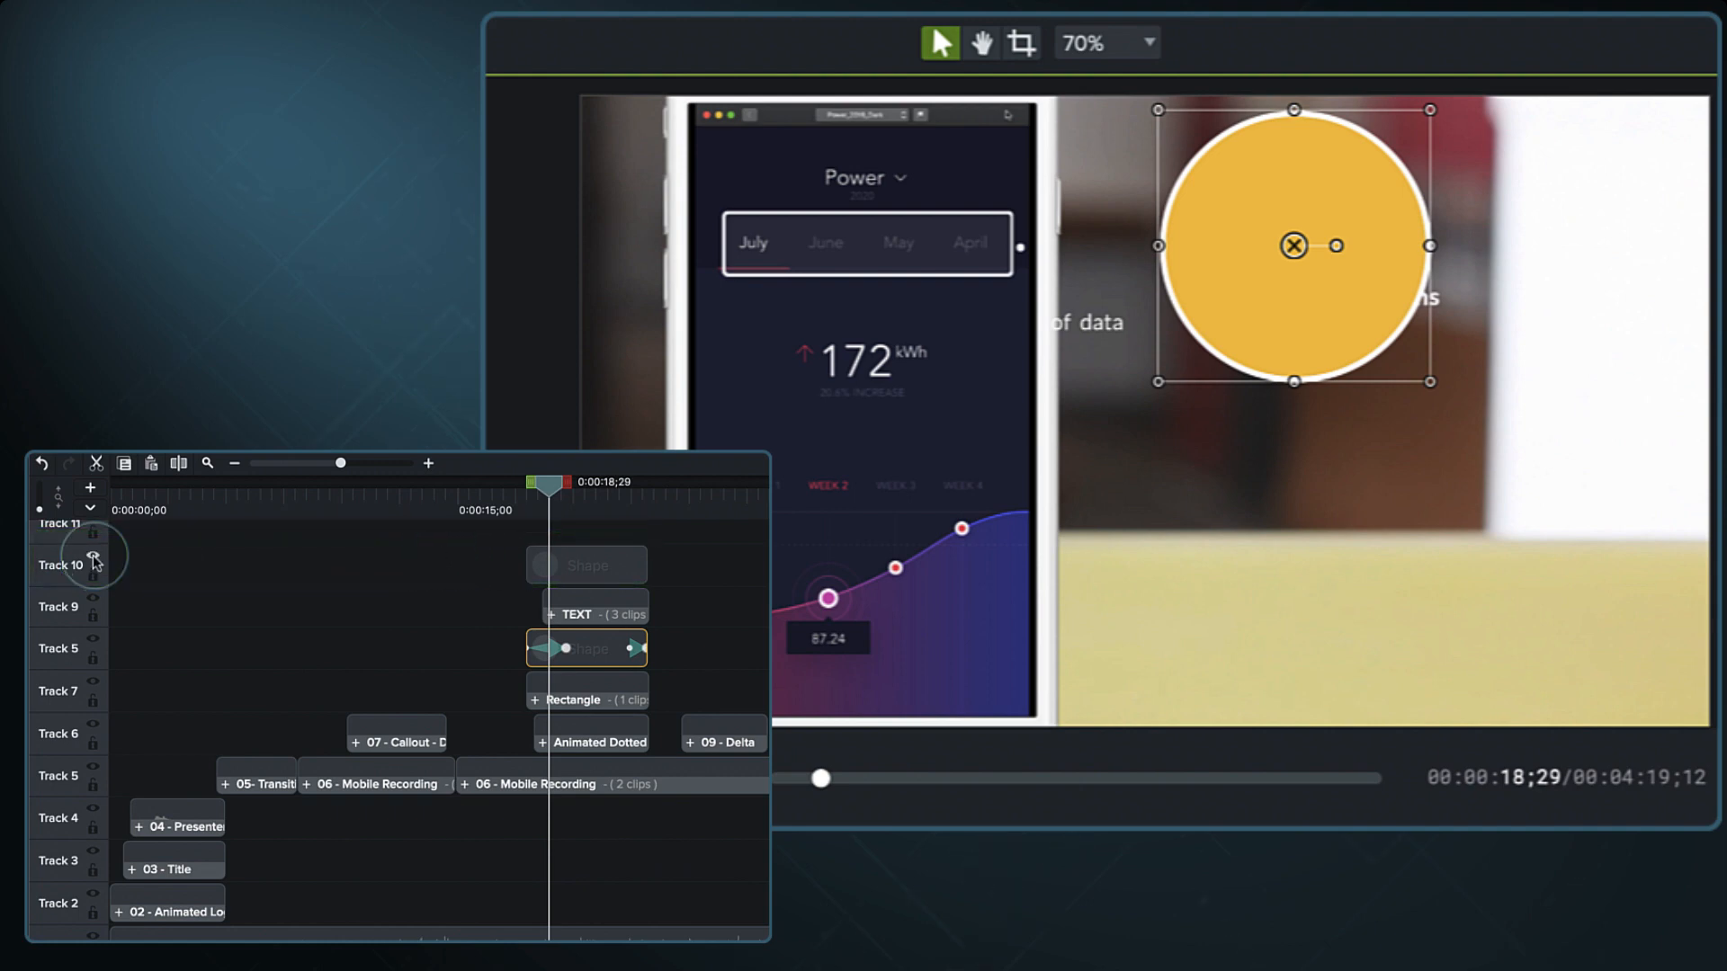
{"action": "left_click", "coordinate": [94, 558]}
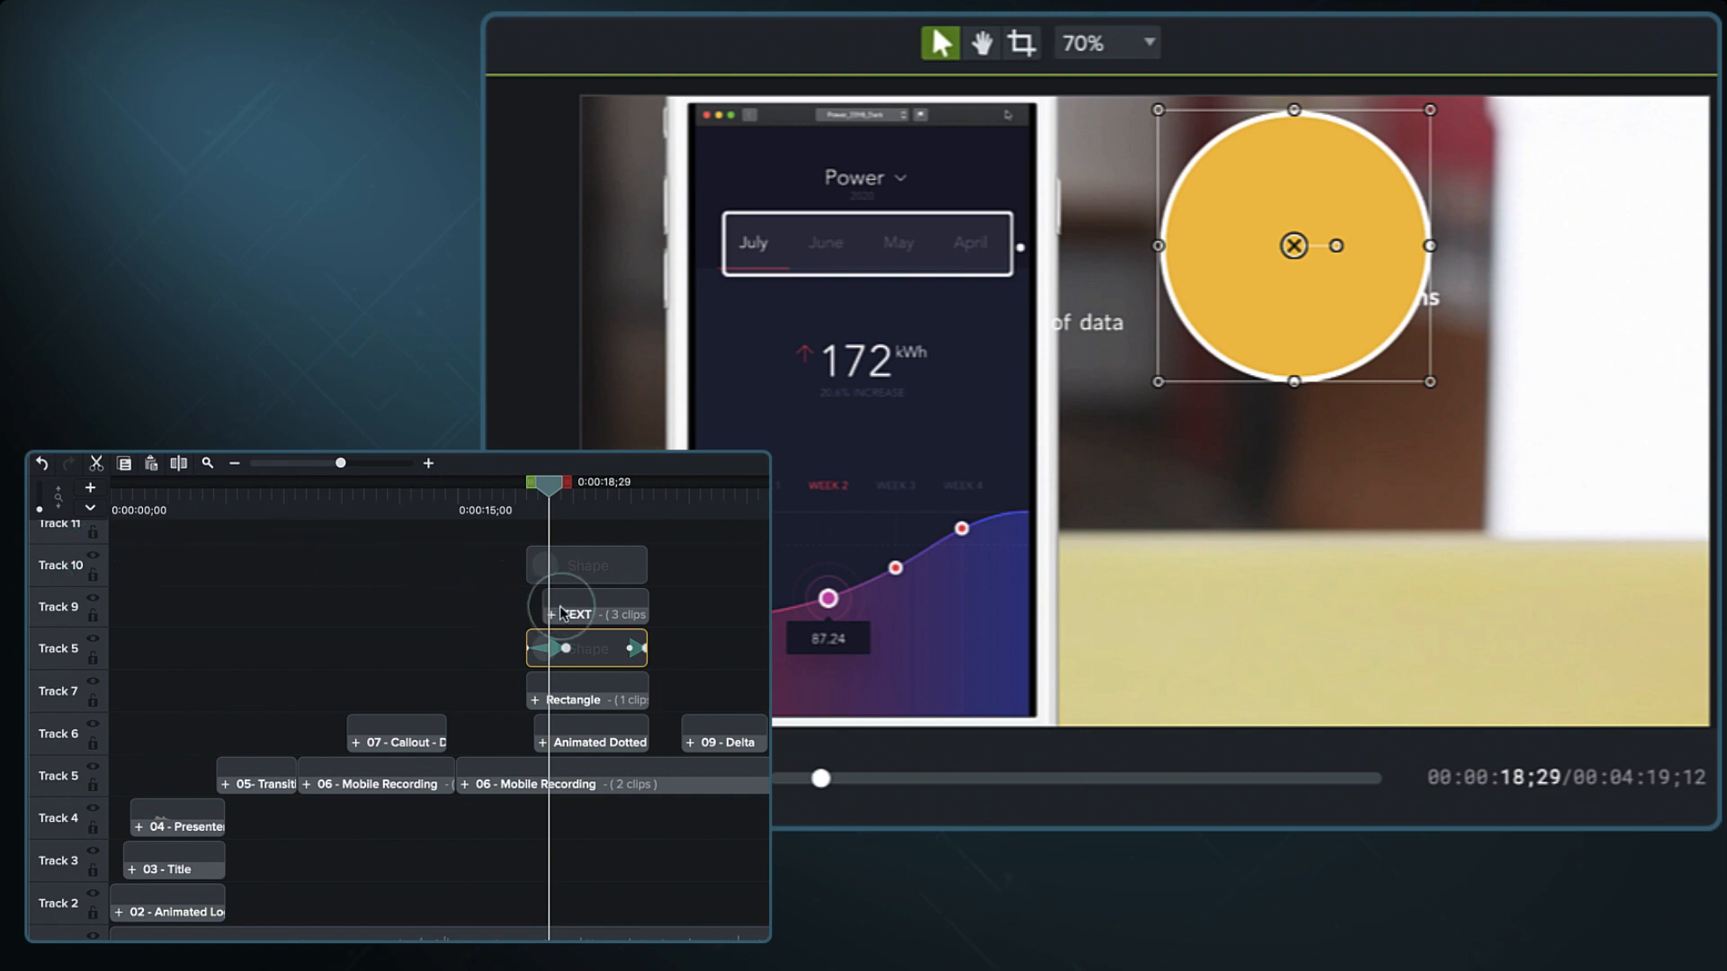
{"action": "left_click", "coordinate": [587, 614]}
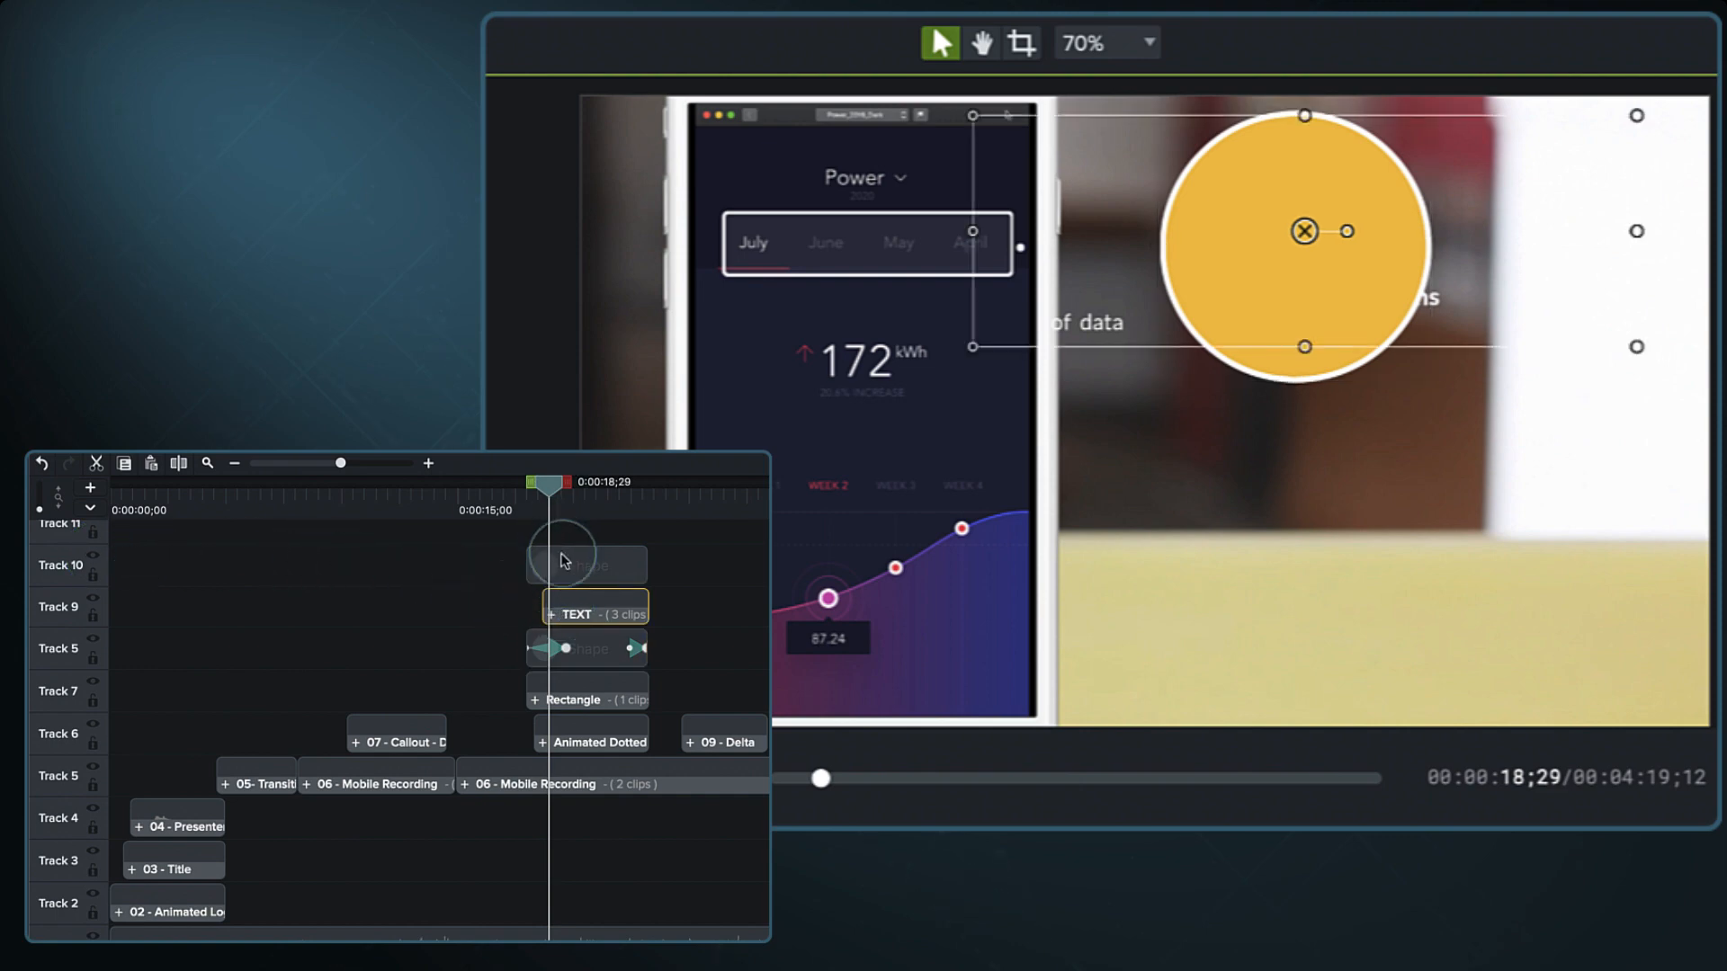
{"action": "left_click", "coordinate": [92, 555]}
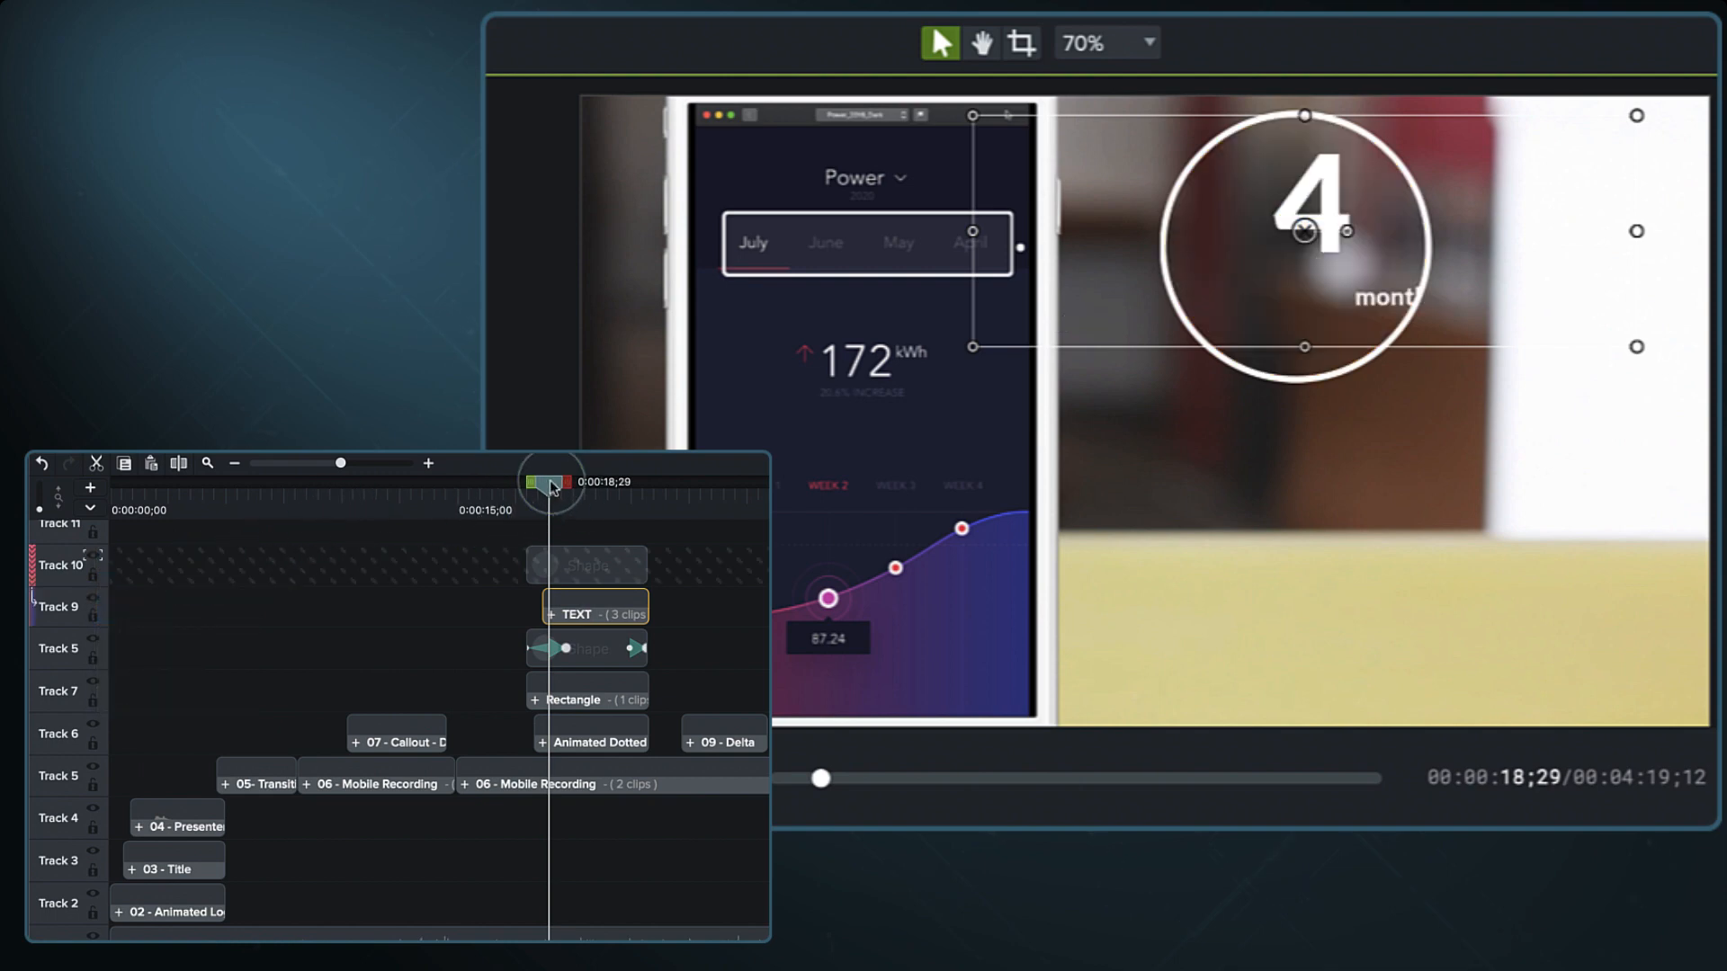
{"action": "left_click_drag", "start_coordinate": [551, 487], "coordinate": [529, 486]}
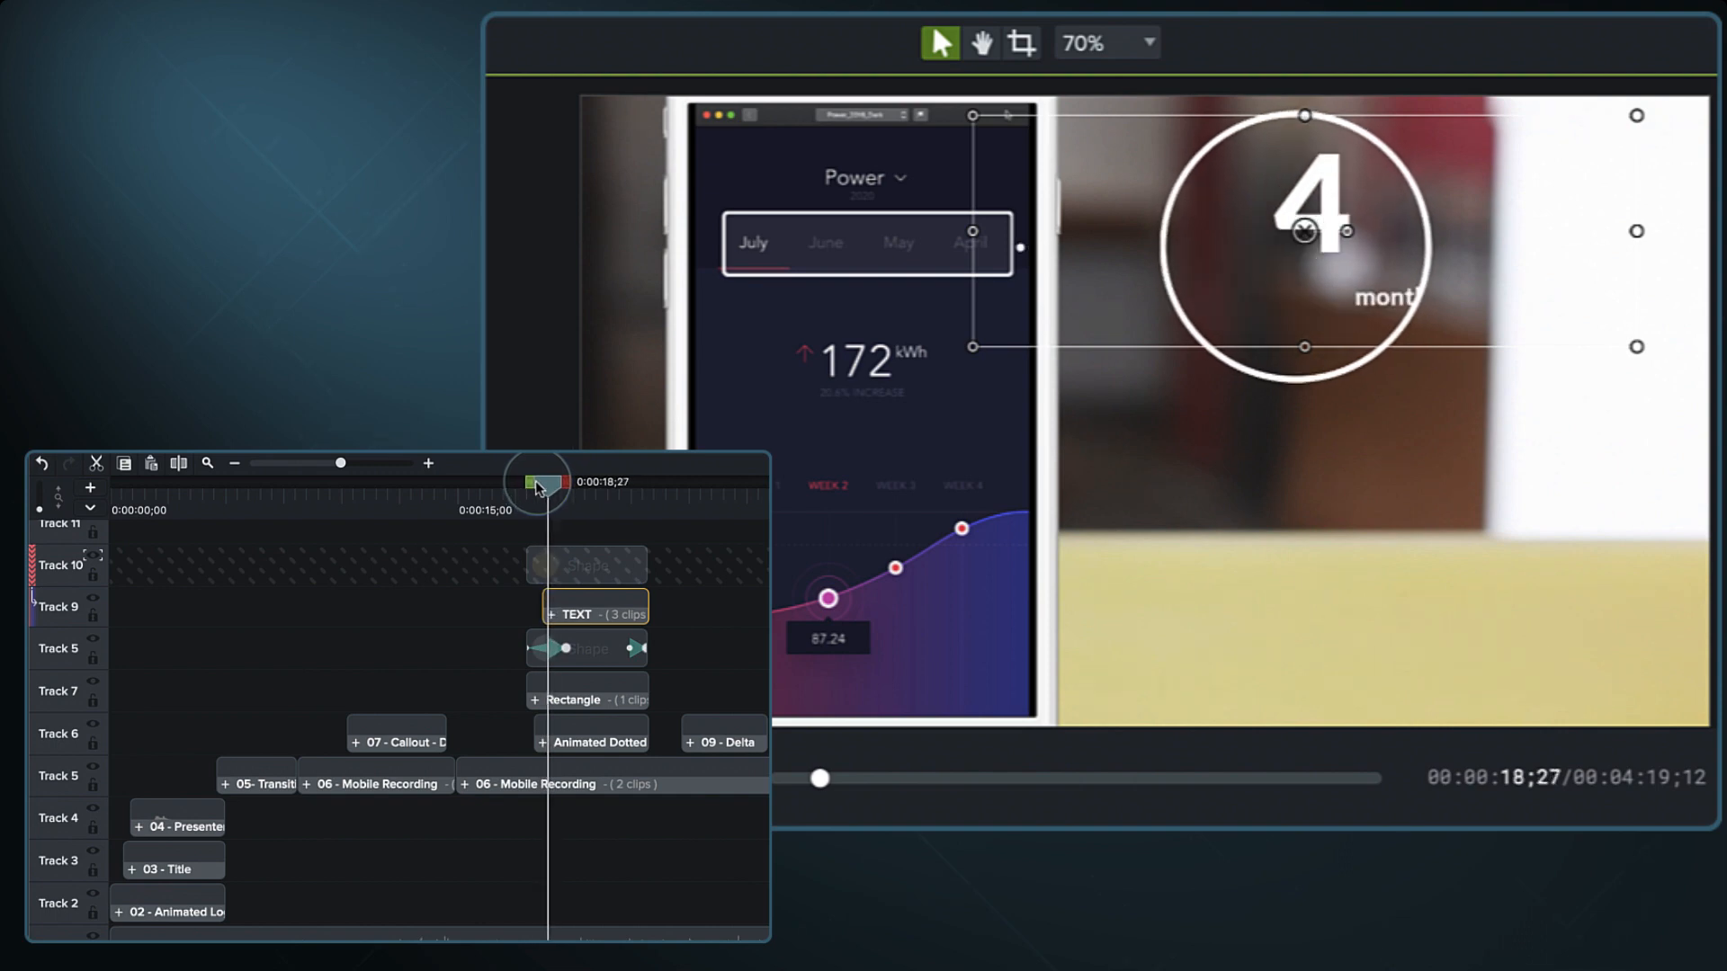
{"action": "left_click_drag", "start_coordinate": [538, 482], "coordinate": [580, 482]}
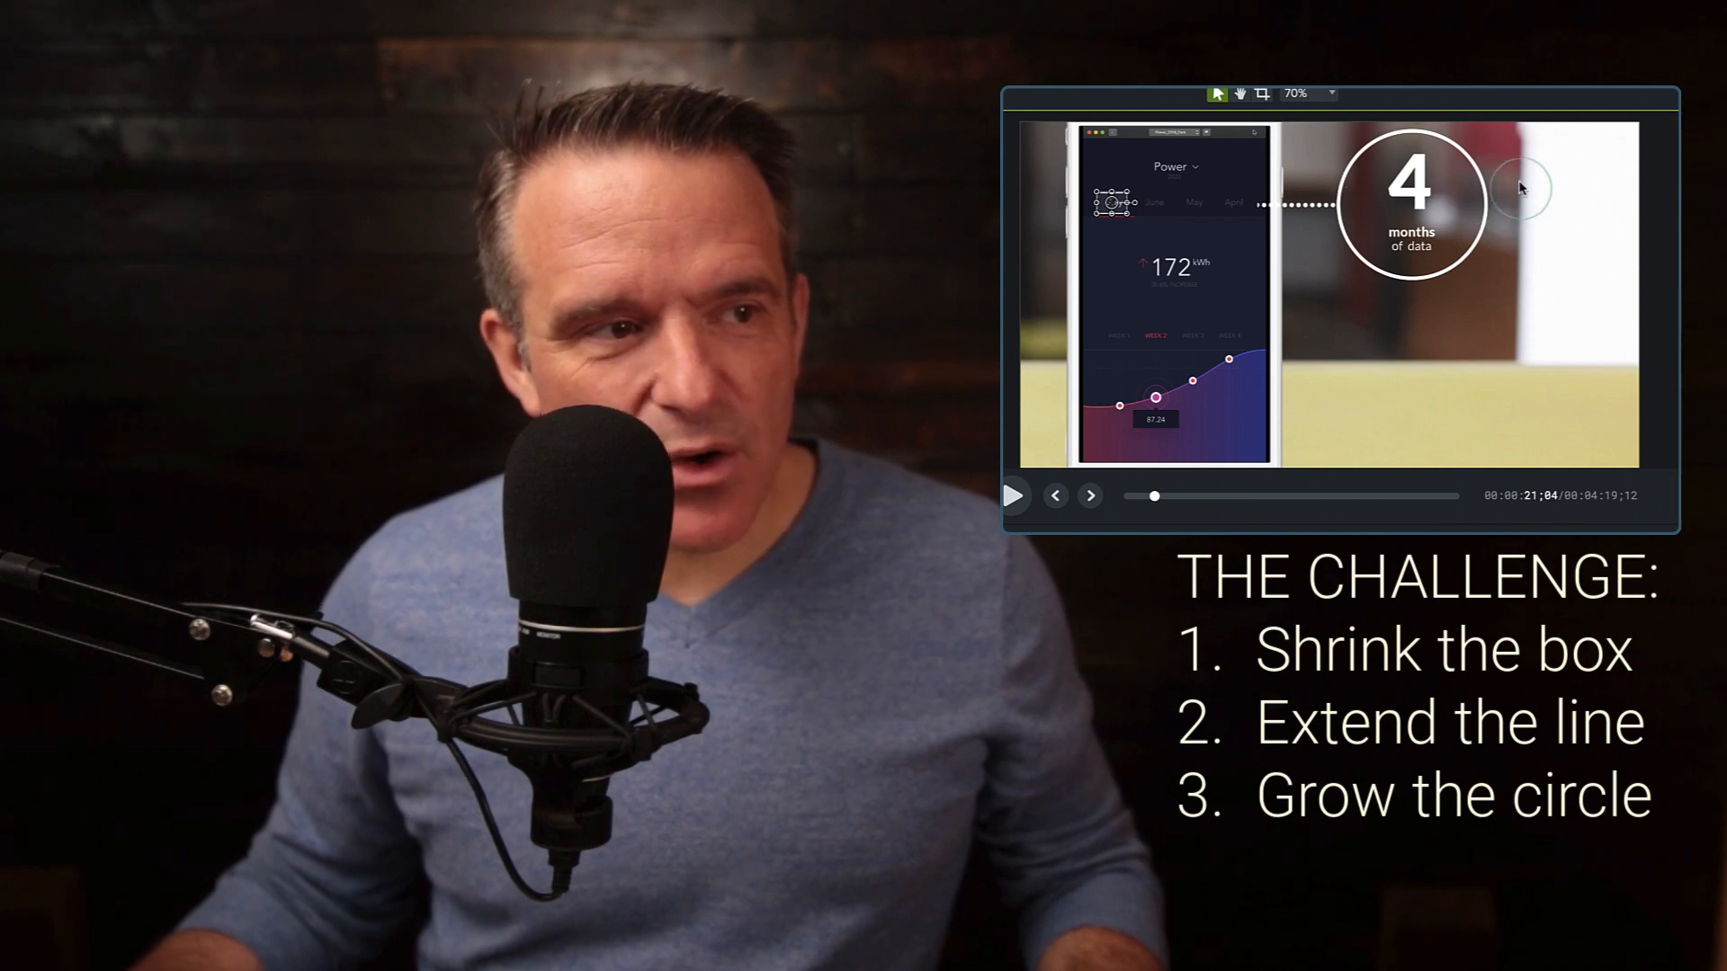
{"action": "mouse_move", "coordinate": [1300, 204]}
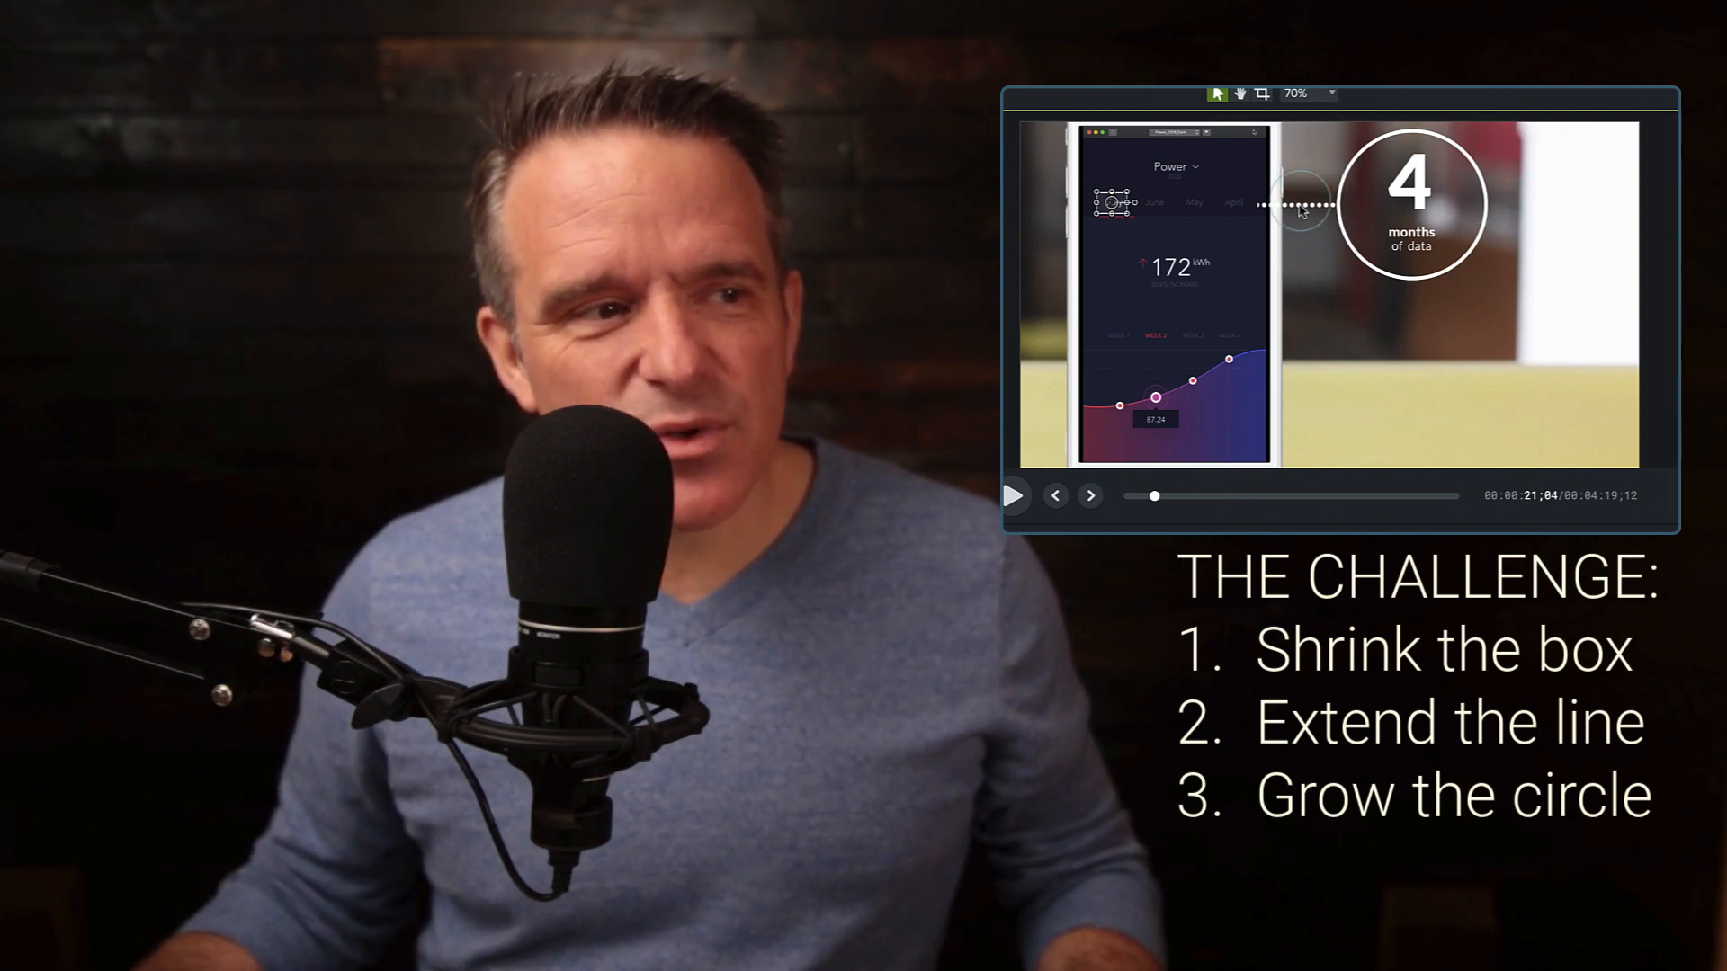